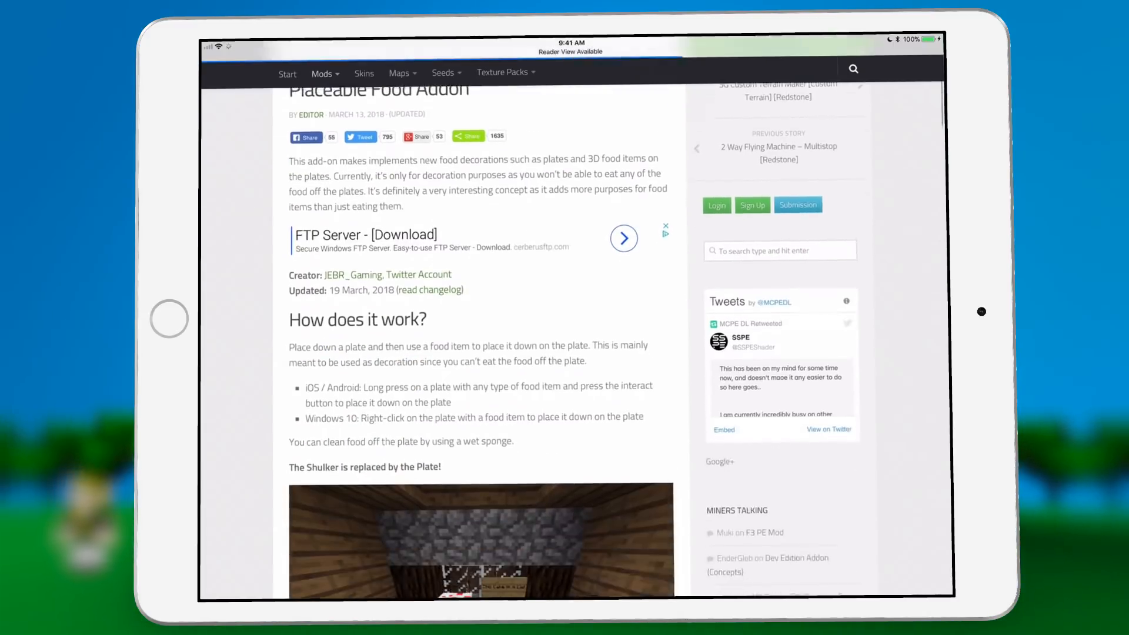
Scroll the Placeable Food Addon article down to its MediaFire download link
{"action": "scroll", "scroll_direction": "down", "scroll_amount": 3}
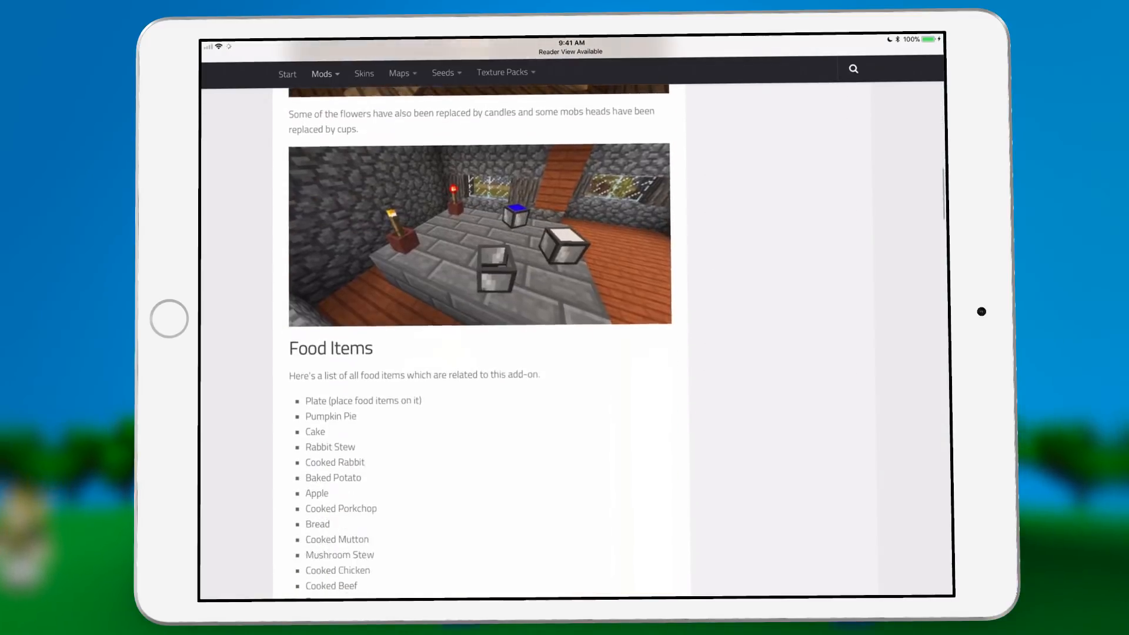
{"action": "scroll", "scroll_direction": "down", "scroll_amount": 3}
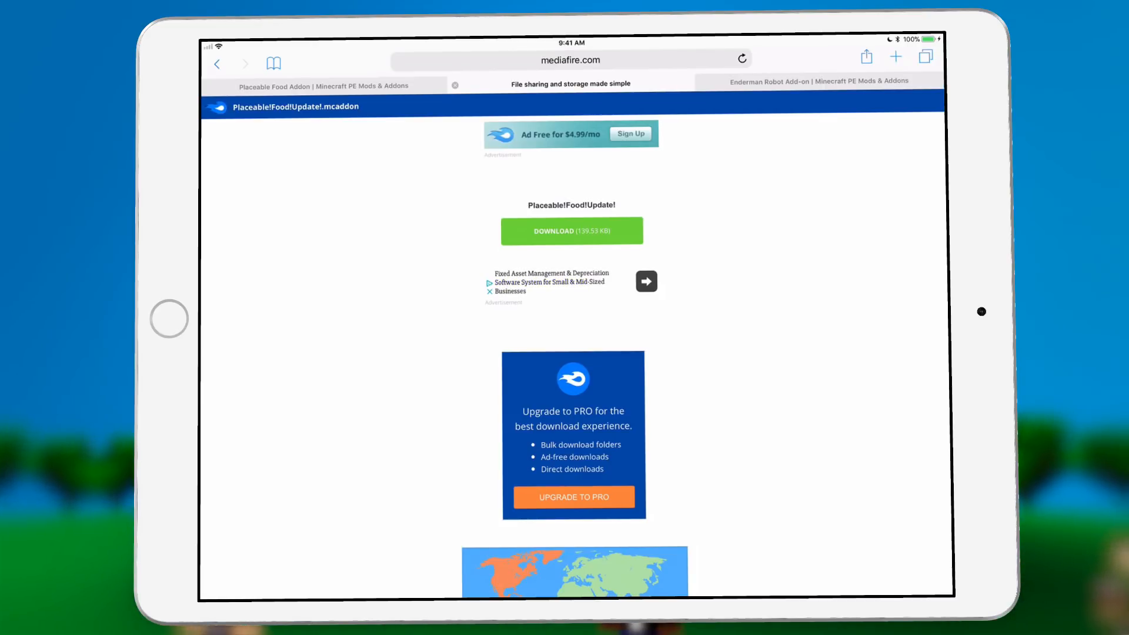
Download the Placeable Food .mcaddon from MediaFire and open it in Minecraft
{"action": "left_click", "coordinate": [571, 230]}
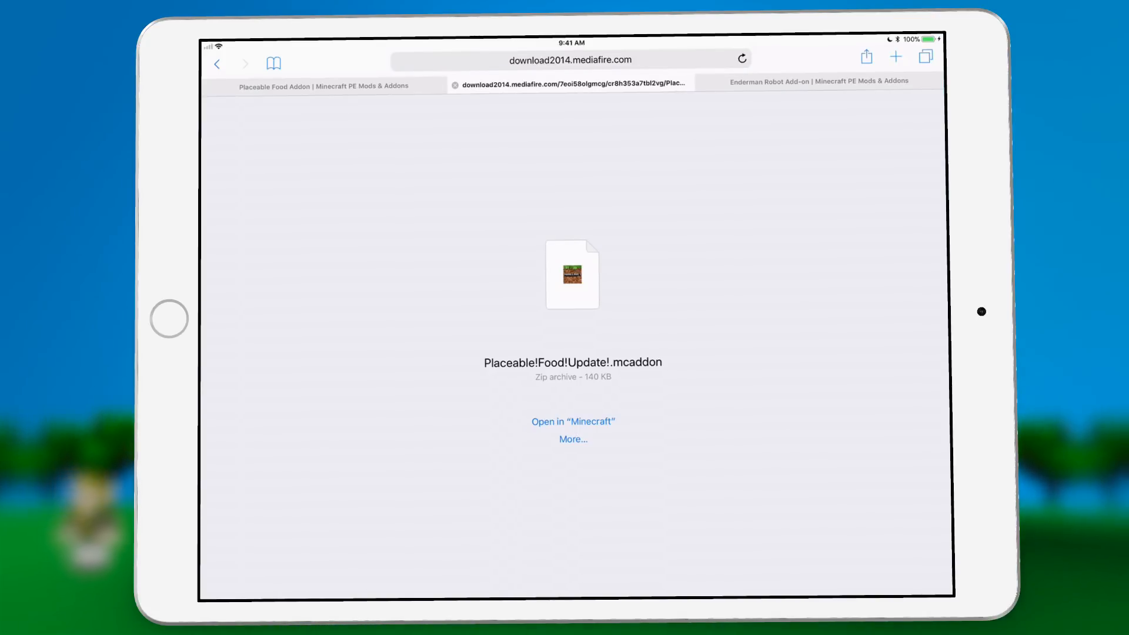
{"action": "left_click", "coordinate": [572, 421]}
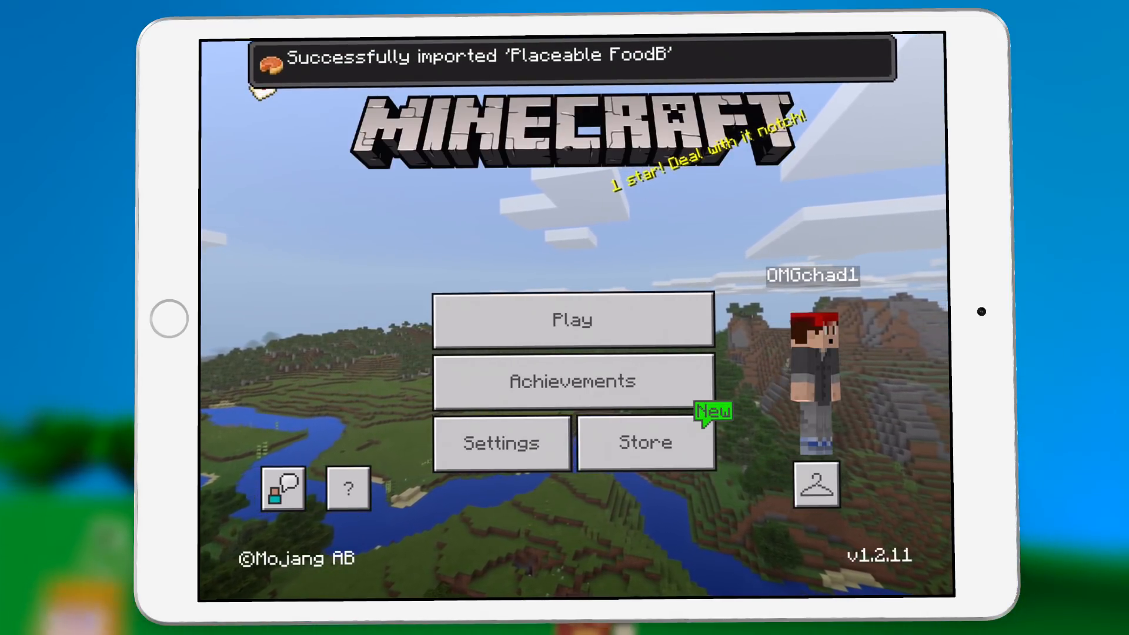
Start a new world, check its resource and behavior packs, and answer the achievements warning
{"action": "left_click", "coordinate": [571, 319]}
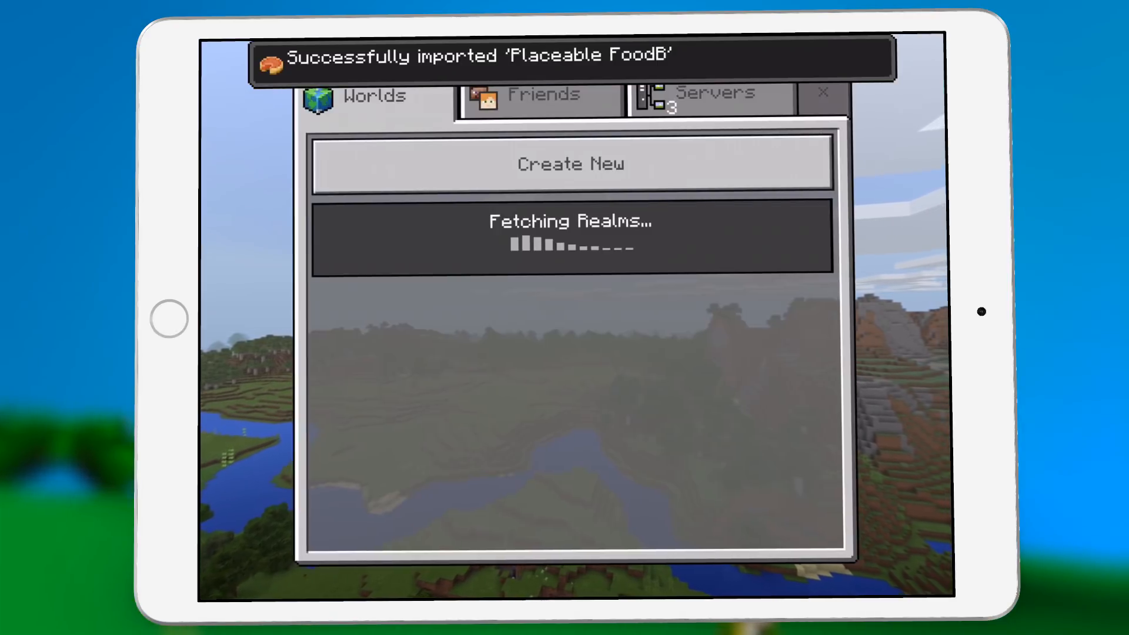
{"action": "left_click", "coordinate": [569, 163]}
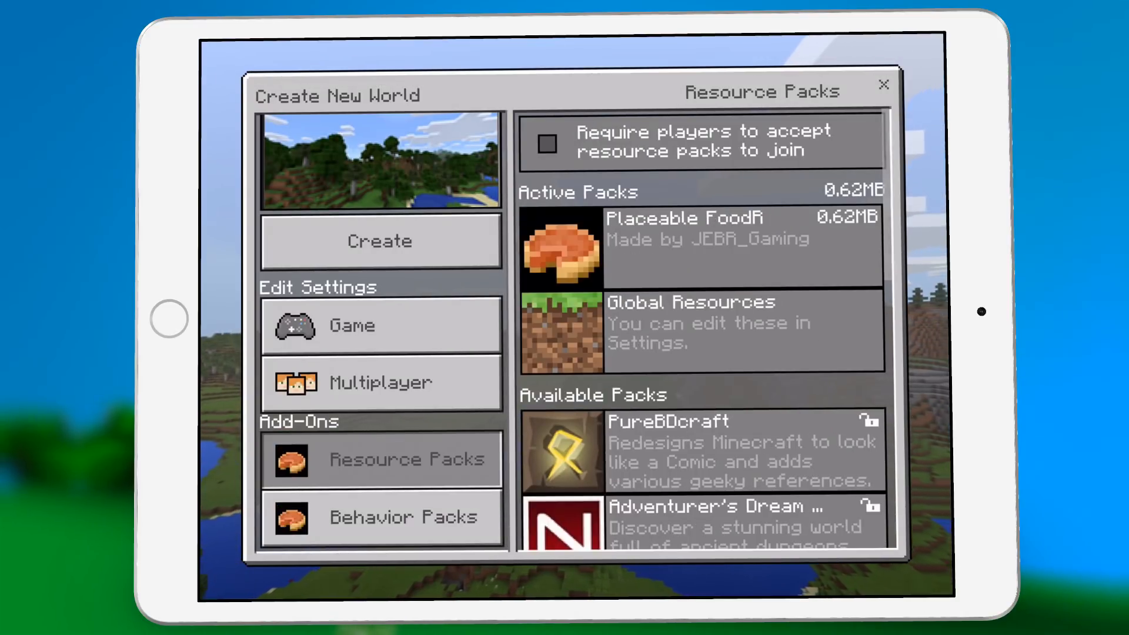
{"action": "left_click", "coordinate": [401, 516]}
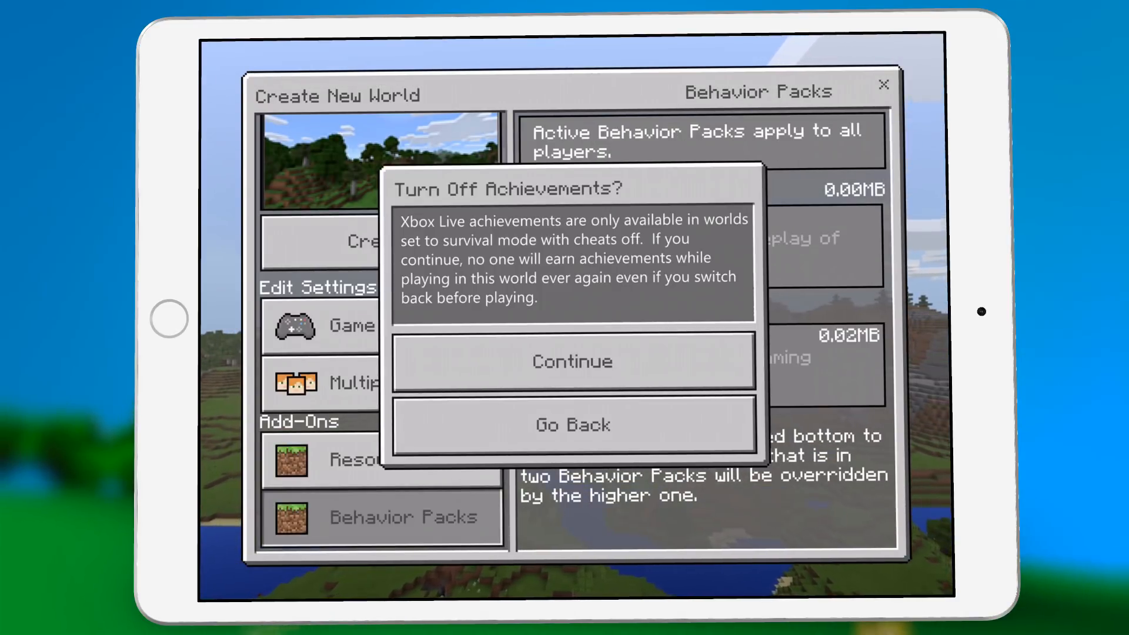
{"action": "left_click", "coordinate": [572, 361]}
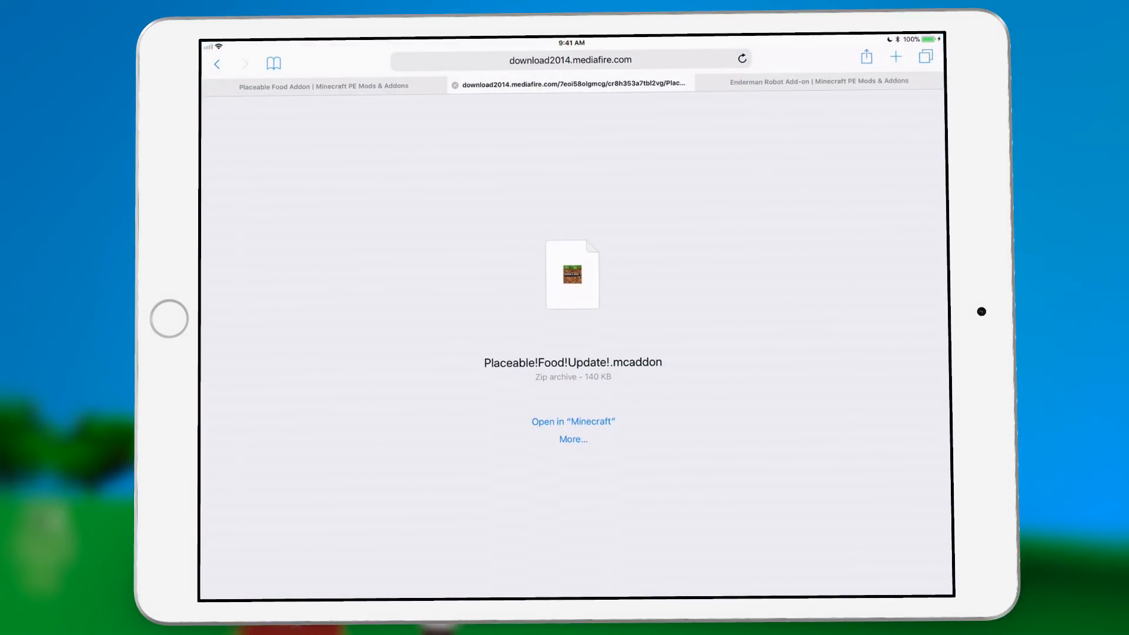
Switch to the Enderman Robot Add-on article and scroll down to its Installation download link
{"action": "left_click", "coordinate": [818, 81]}
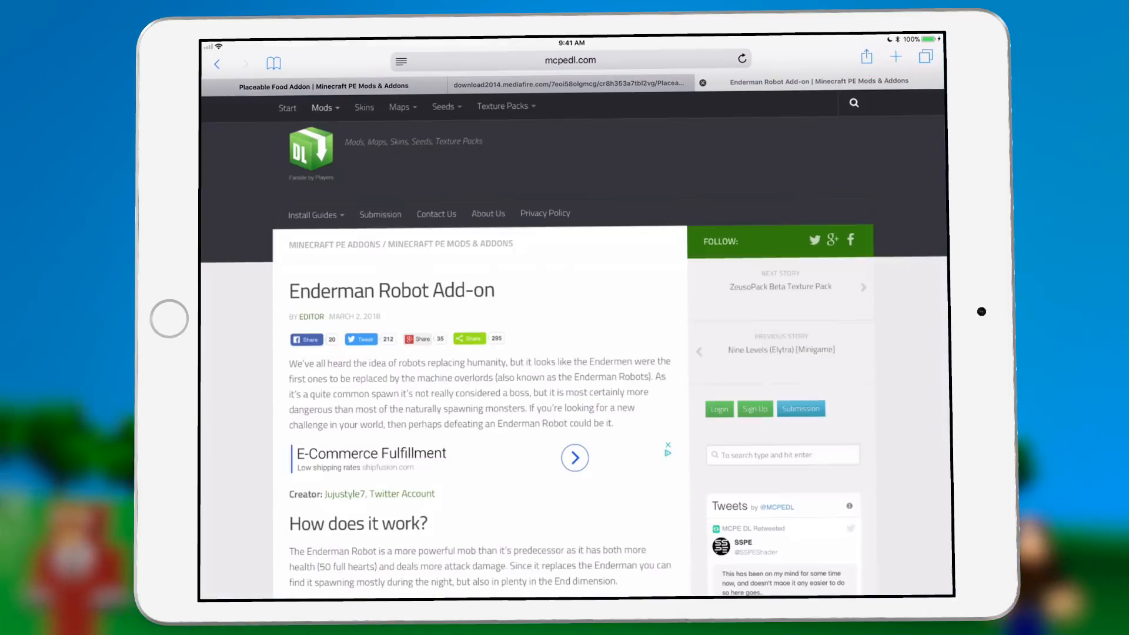
{"action": "scroll", "scroll_direction": "down", "scroll_amount": 3}
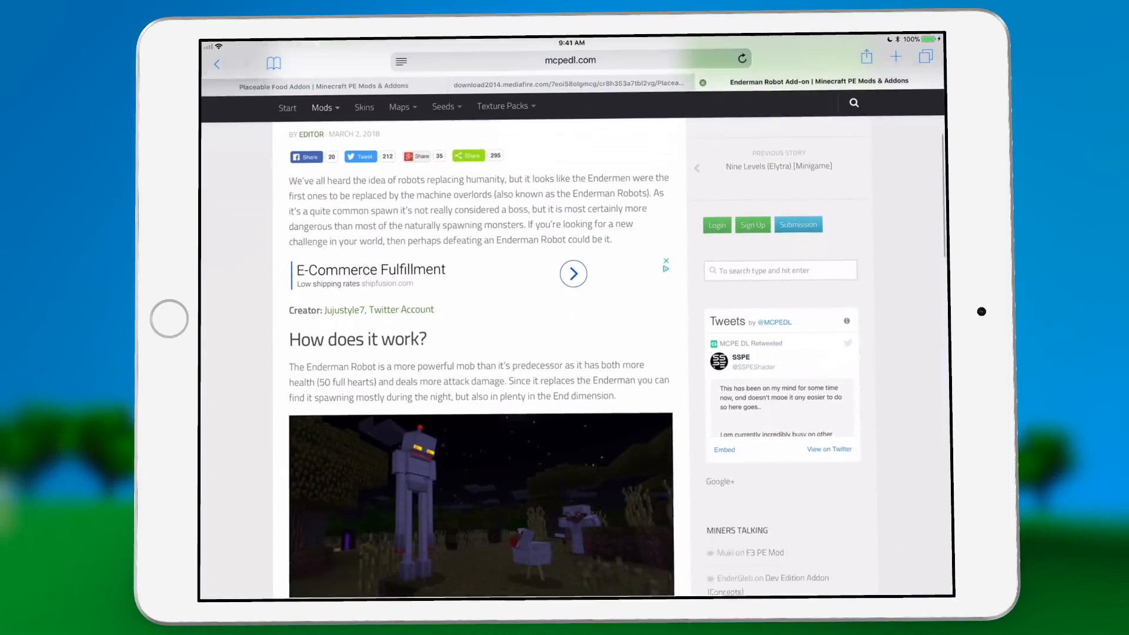
{"action": "scroll", "scroll_direction": "down", "scroll_amount": 3}
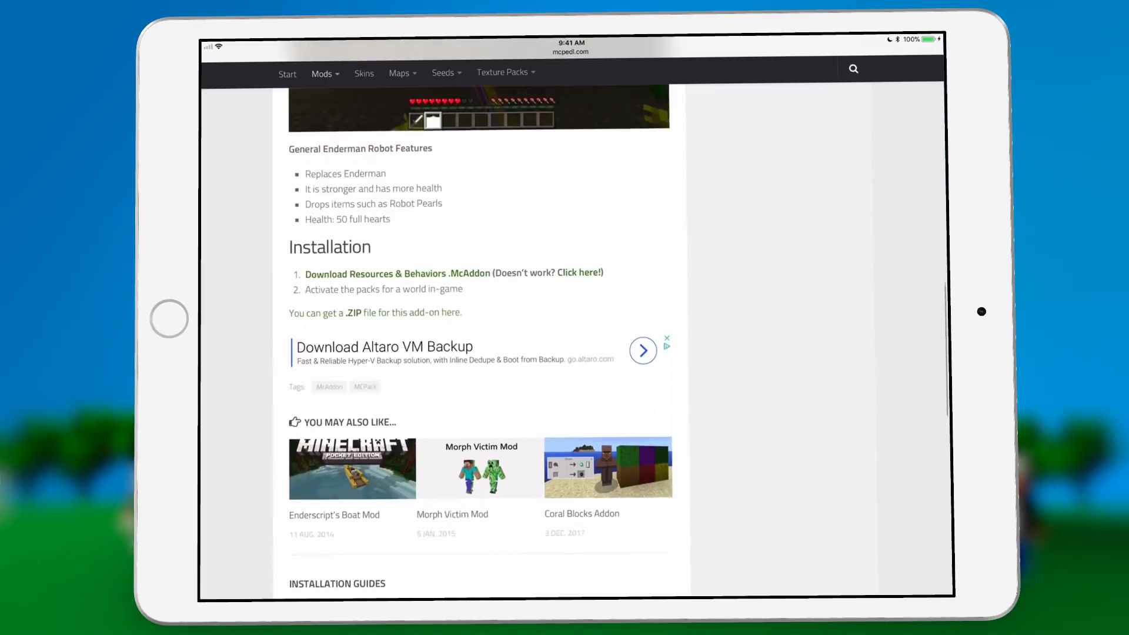
{"action": "scroll", "scroll_direction": "down", "scroll_amount": 3}
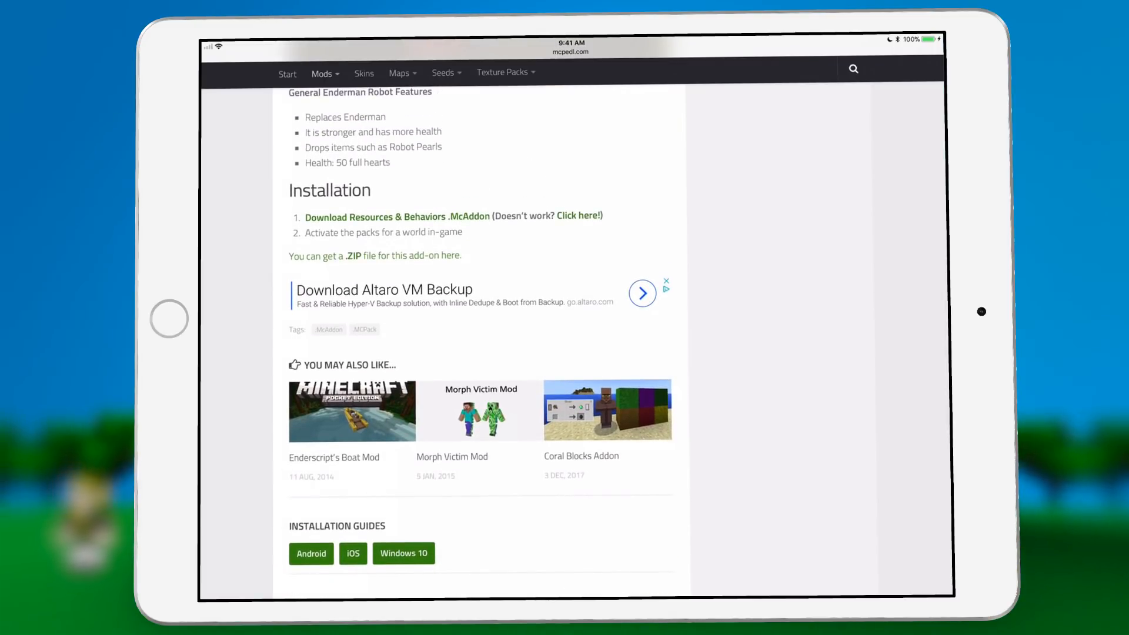
{"action": "scroll", "scroll_direction": "down", "scroll_amount": 3}
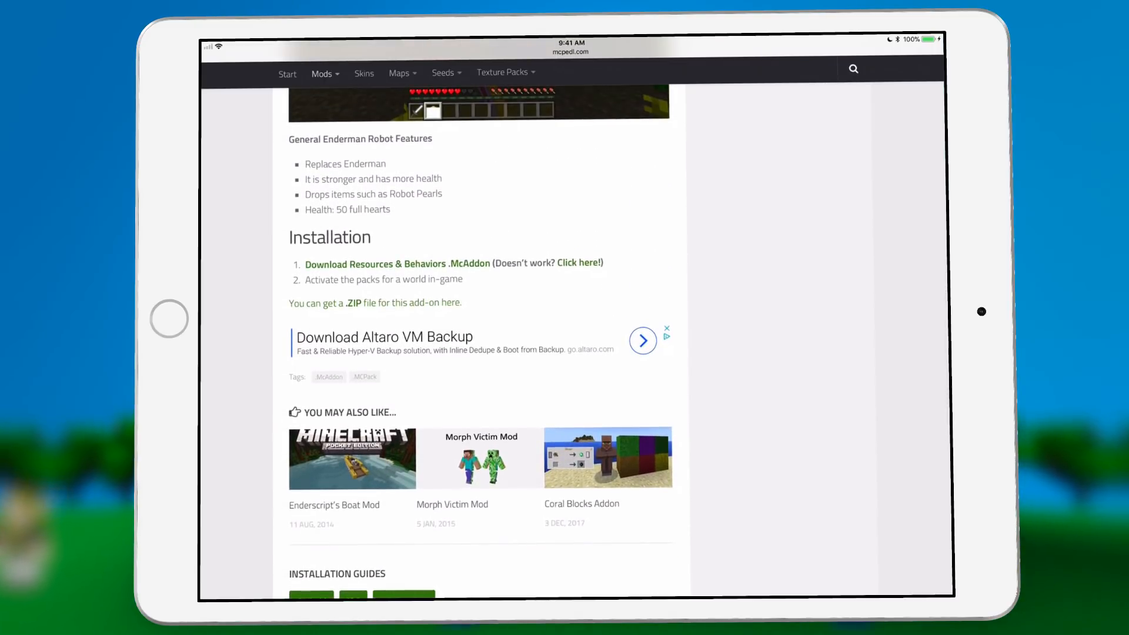
{"action": "scroll", "scroll_direction": "down", "scroll_amount": 3}
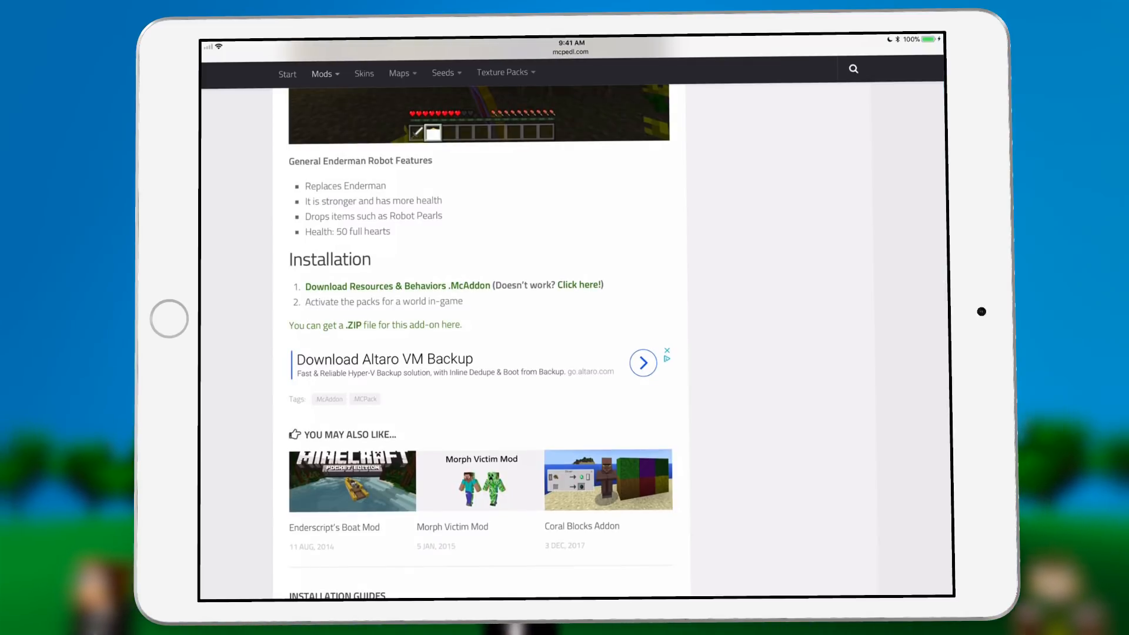
{"action": "scroll", "scroll_direction": "down", "scroll_amount": 3}
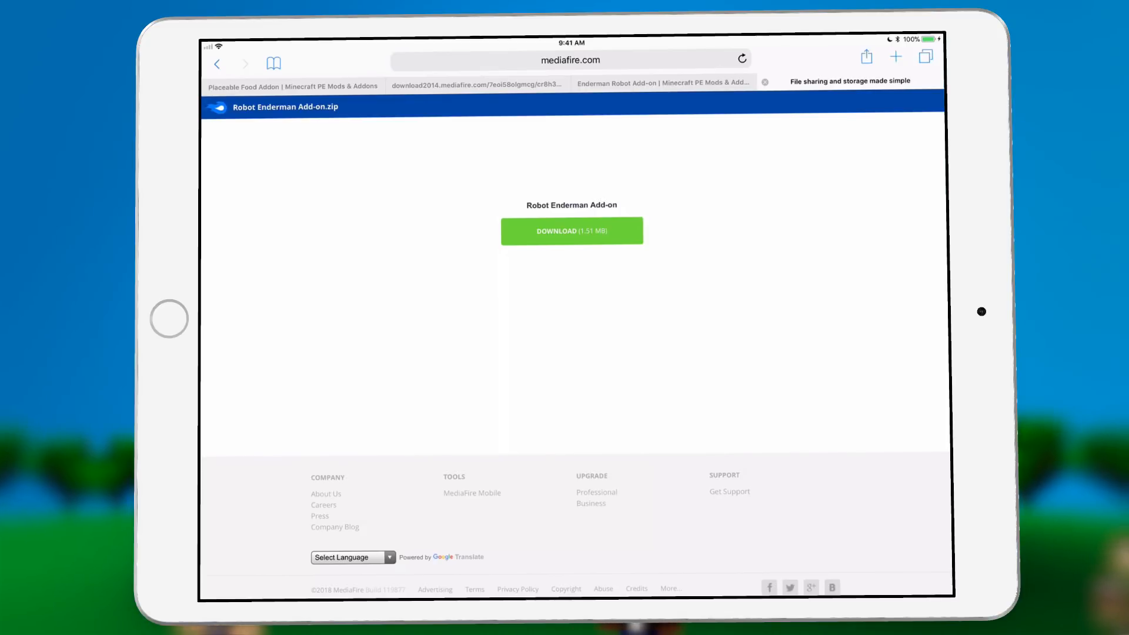
Download Robot Enderman Add-on.zip, compare with the Placeable Food tab, and return to the article
{"action": "left_click", "coordinate": [570, 230]}
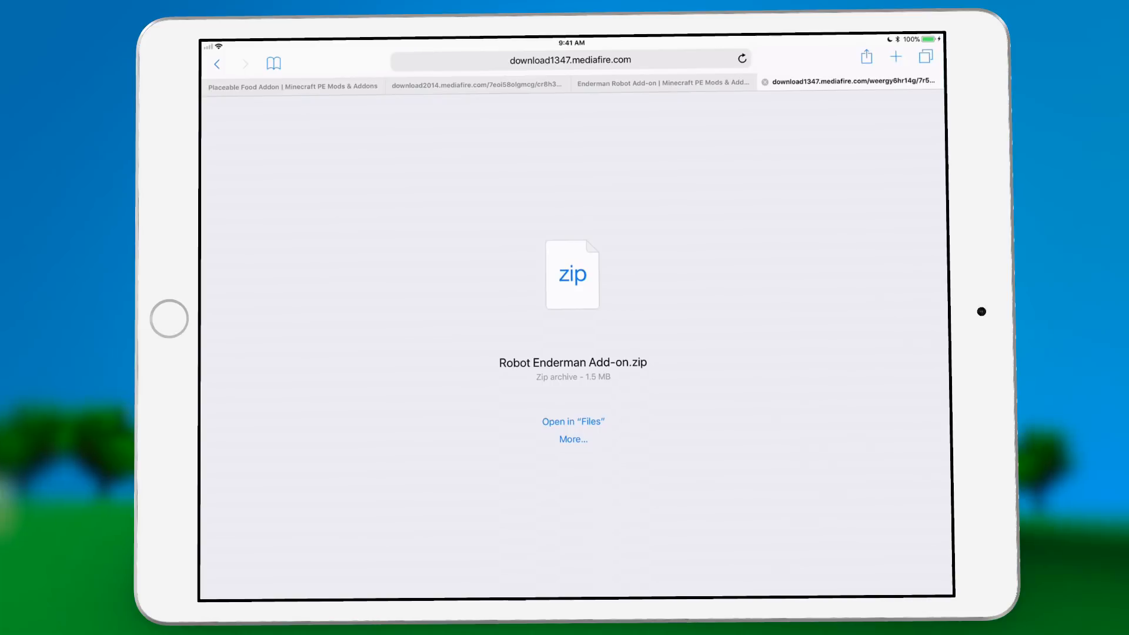
{"action": "left_click", "coordinate": [477, 83]}
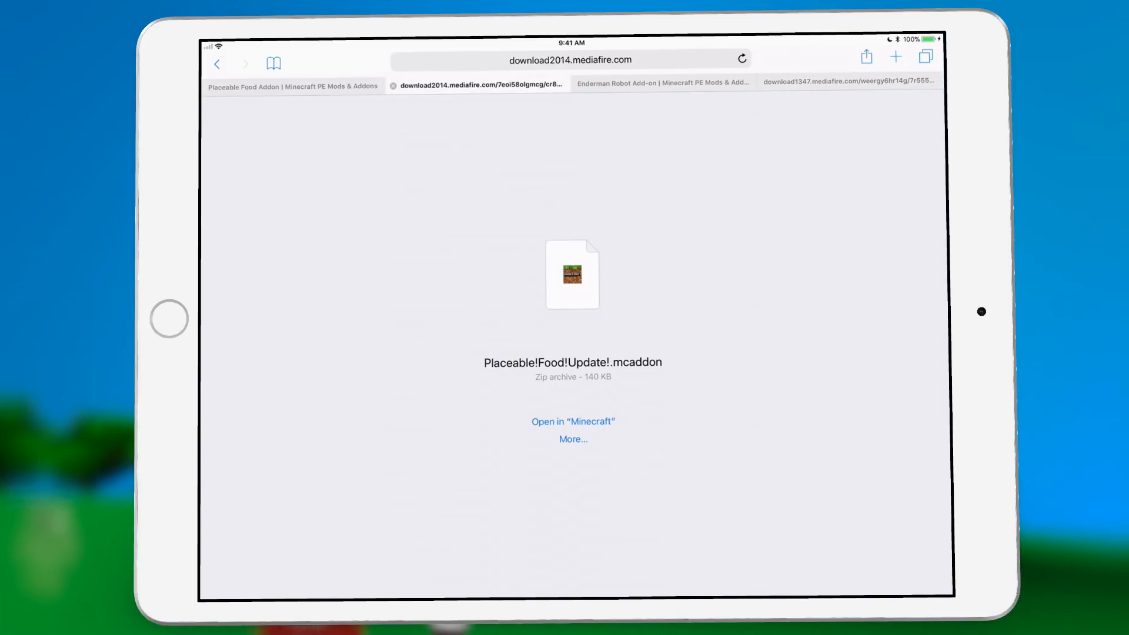
{"action": "left_click", "coordinate": [663, 83]}
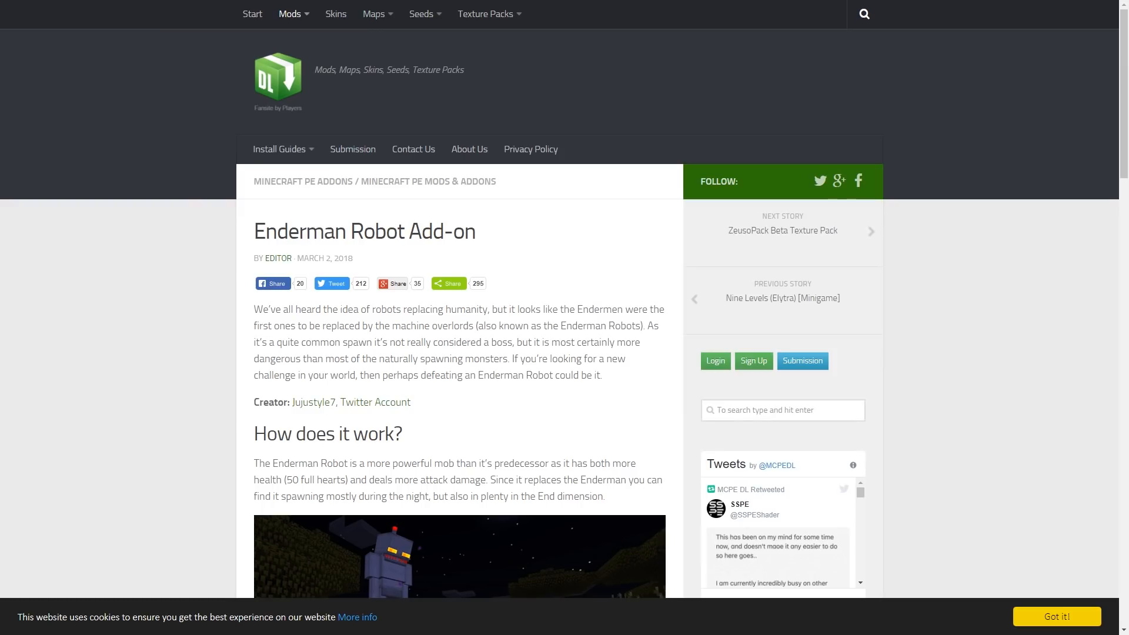
Scroll the Enderman Robot page to Installation Guides and open the iOS guide
{"action": "scroll", "scroll_direction": "down", "scroll_amount": 3}
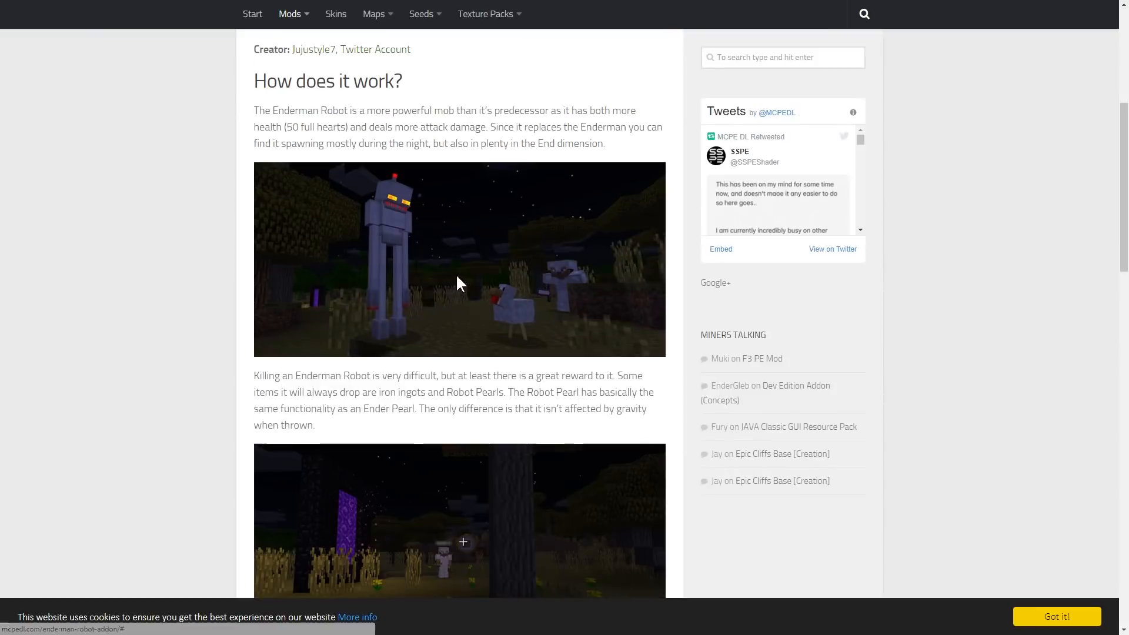
{"action": "scroll", "scroll_direction": "down", "scroll_amount": 3}
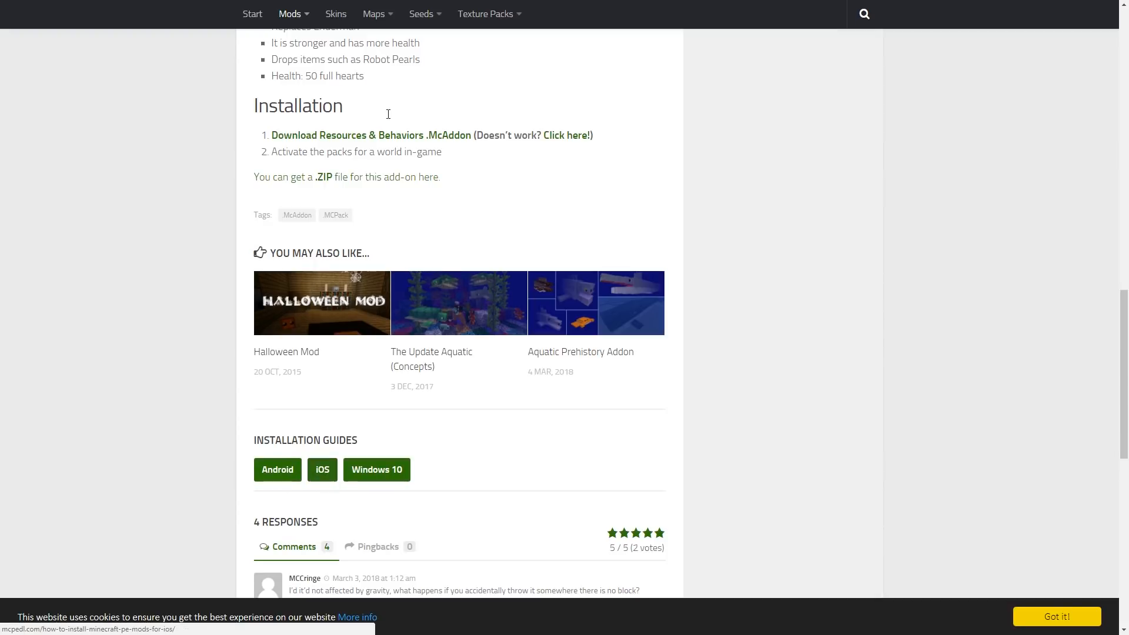
{"action": "left_click", "coordinate": [321, 469]}
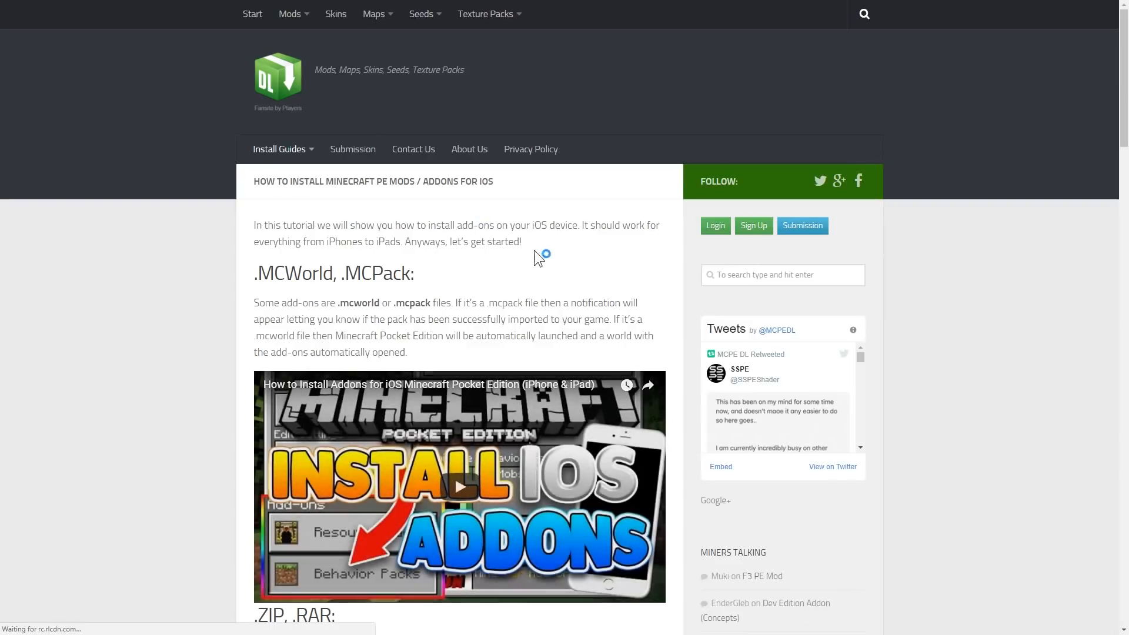
Scroll the iOS guide to the instructions for .ZIP and .RAR add-ons
{"action": "scroll", "scroll_direction": "down", "scroll_amount": 3}
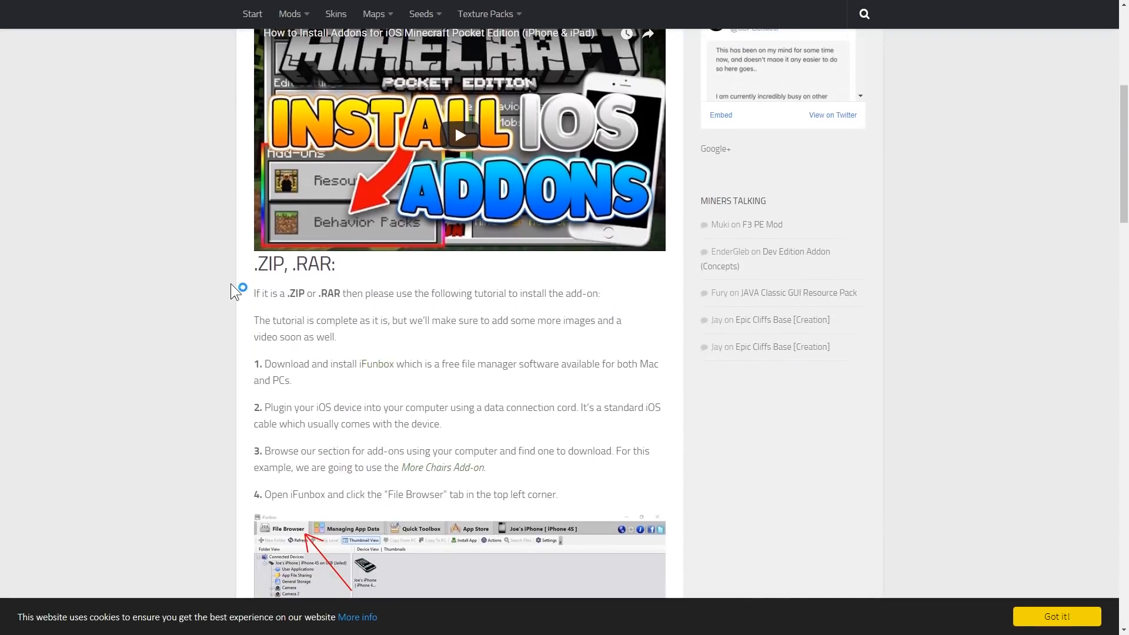
{"action": "scroll", "scroll_direction": "down", "scroll_amount": 3}
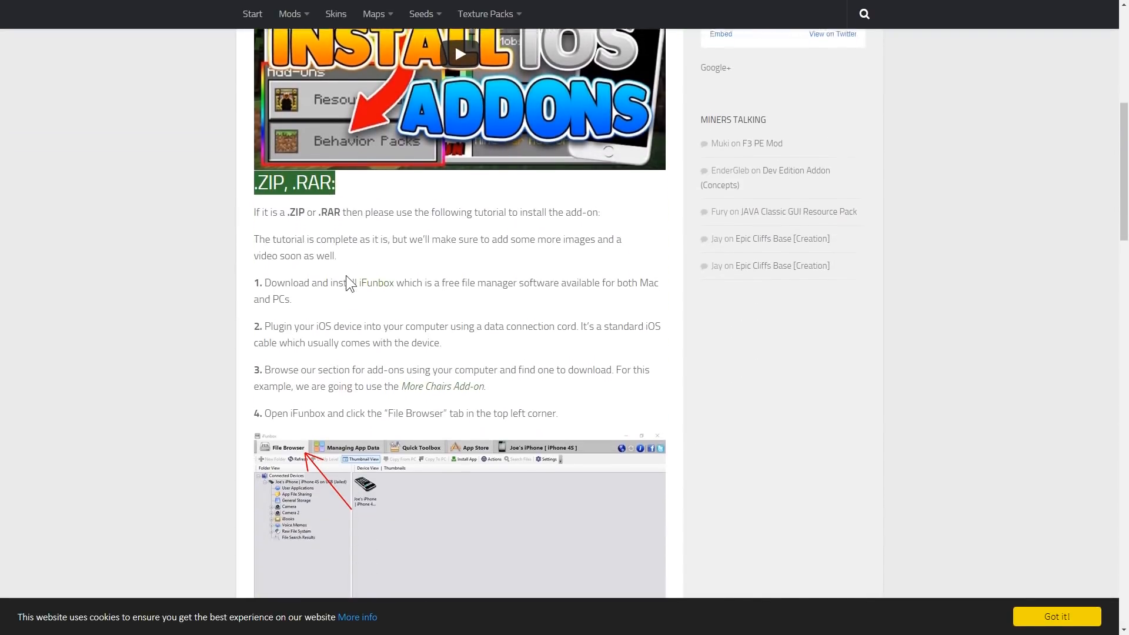
{"action": "scroll", "scroll_direction": "down", "scroll_amount": 3}
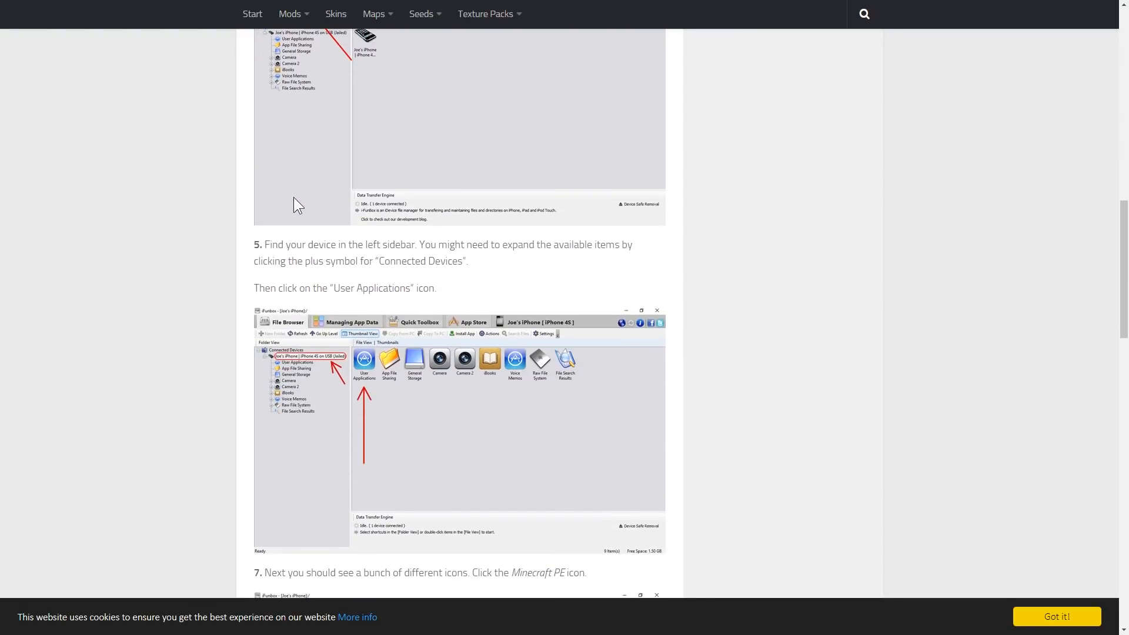
{"action": "scroll", "scroll_direction": "down", "scroll_amount": 3}
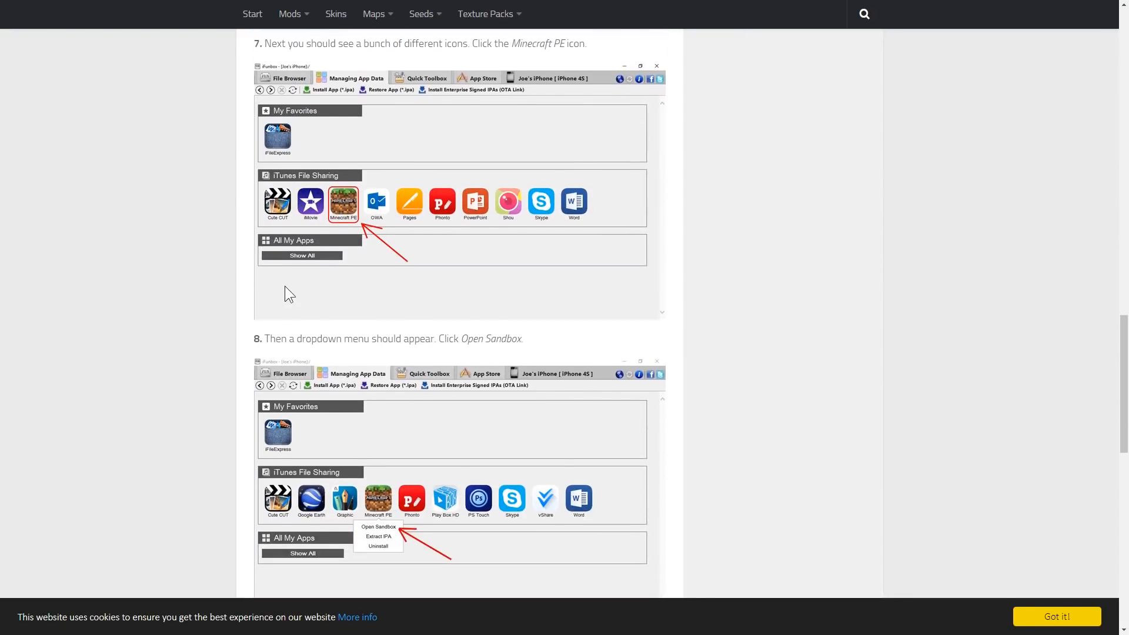
{"action": "scroll", "scroll_direction": "down", "scroll_amount": 3}
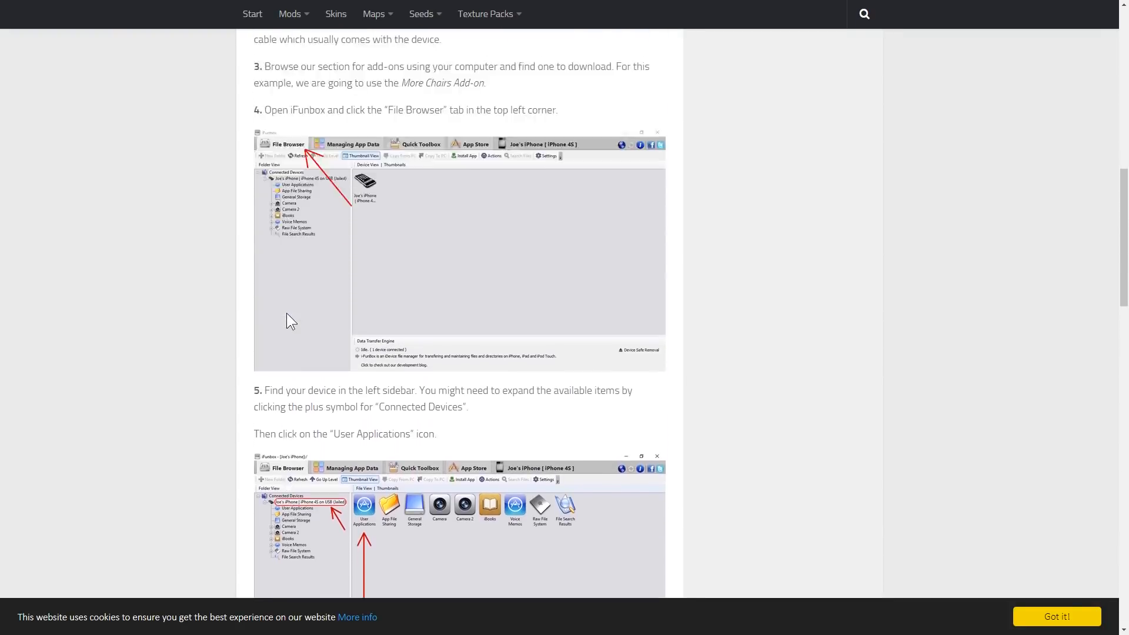
{"action": "scroll", "scroll_direction": "up", "scroll_amount": 3}
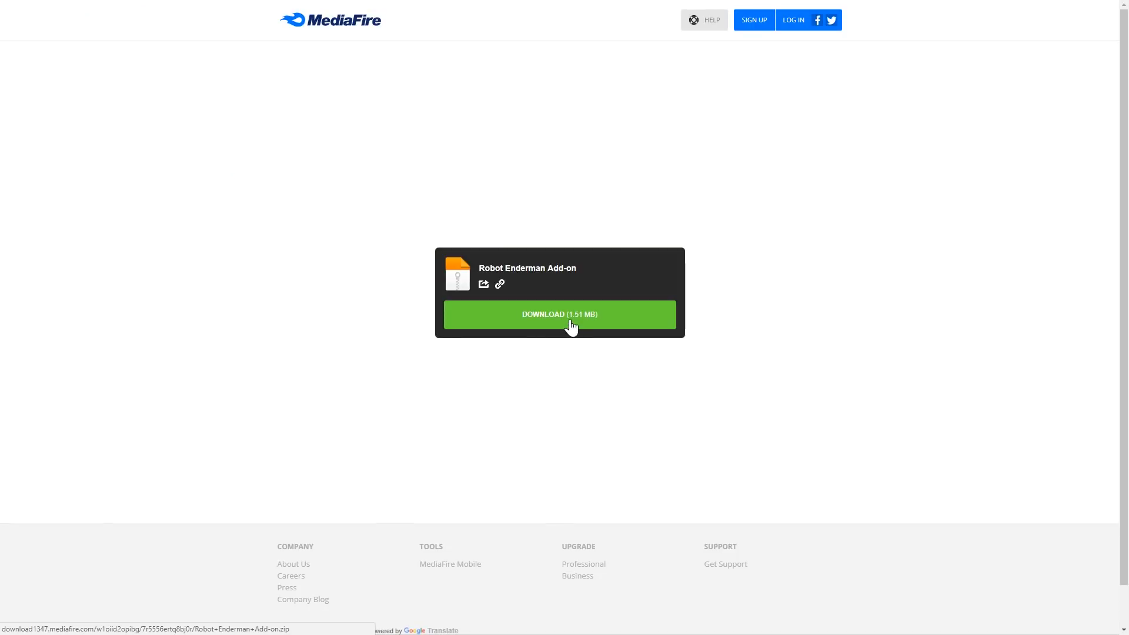
Download the 1.51 MB Robot Enderman Add-on zip and open it from Chrome's download bar
{"action": "left_click", "coordinate": [559, 314]}
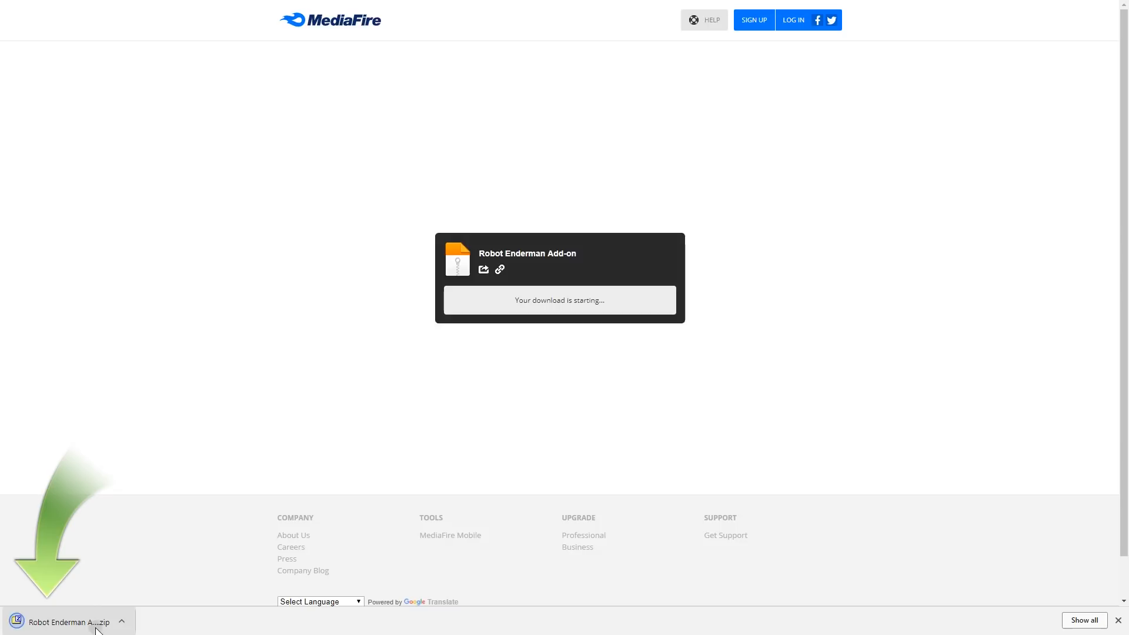
{"action": "left_click", "coordinate": [65, 621]}
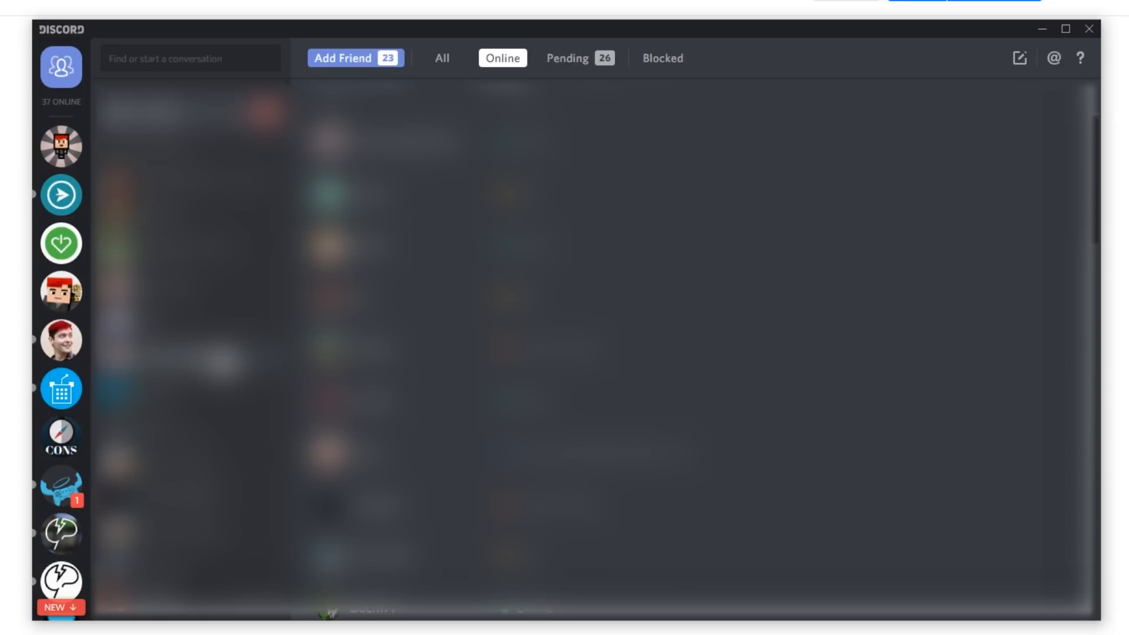
Open the /r/MinecraftCommands server from the sidebar and go to #general
{"action": "scroll", "scroll_direction": "down", "scroll_amount": 3}
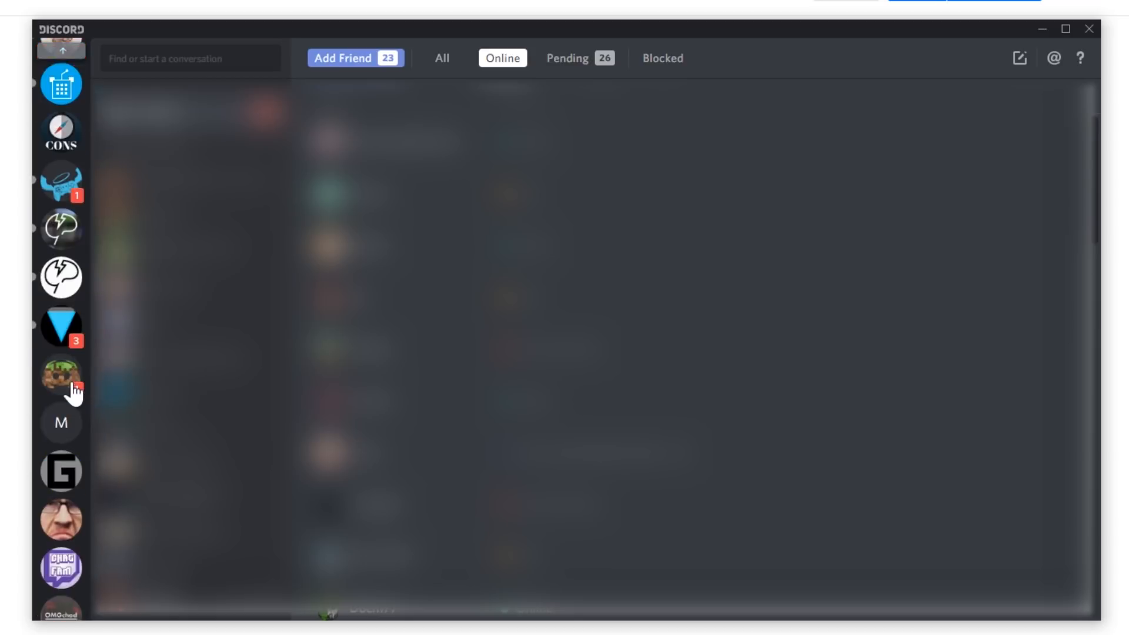
{"action": "left_click", "coordinate": [62, 375]}
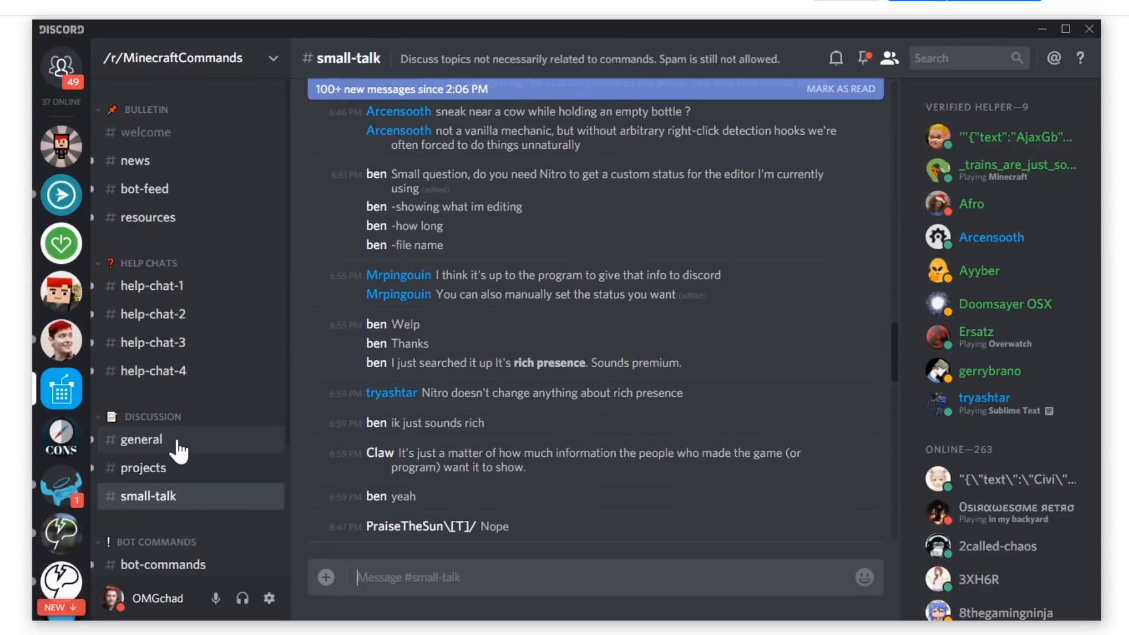
{"action": "left_click", "coordinate": [141, 439]}
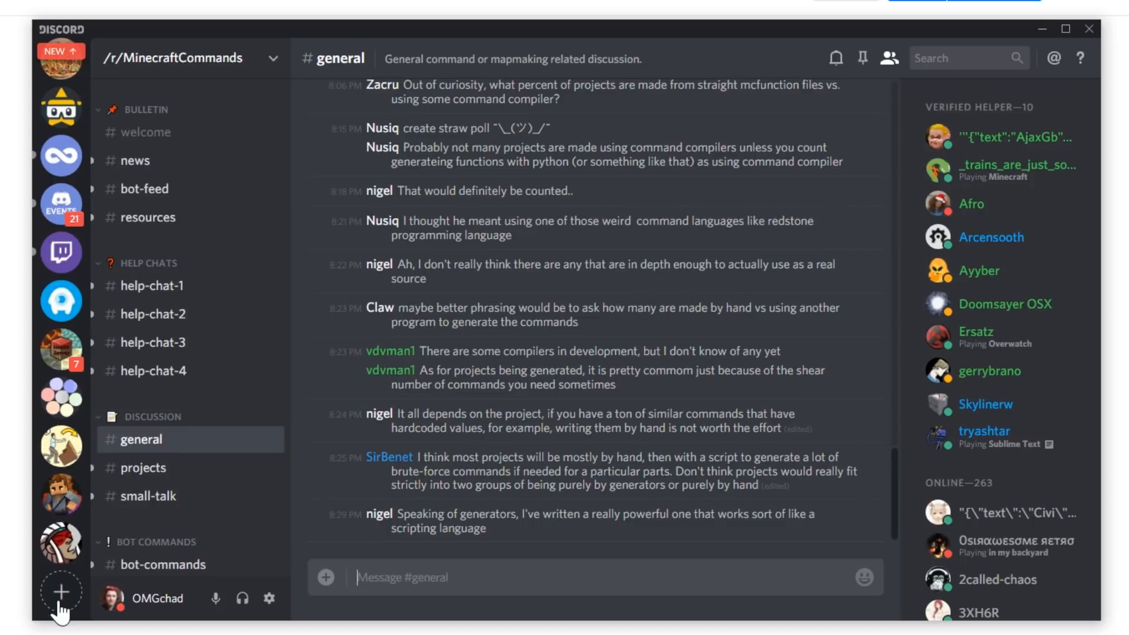
Create a brand new Discord server named 'I Talk To Myself'
{"action": "left_click", "coordinate": [60, 591]}
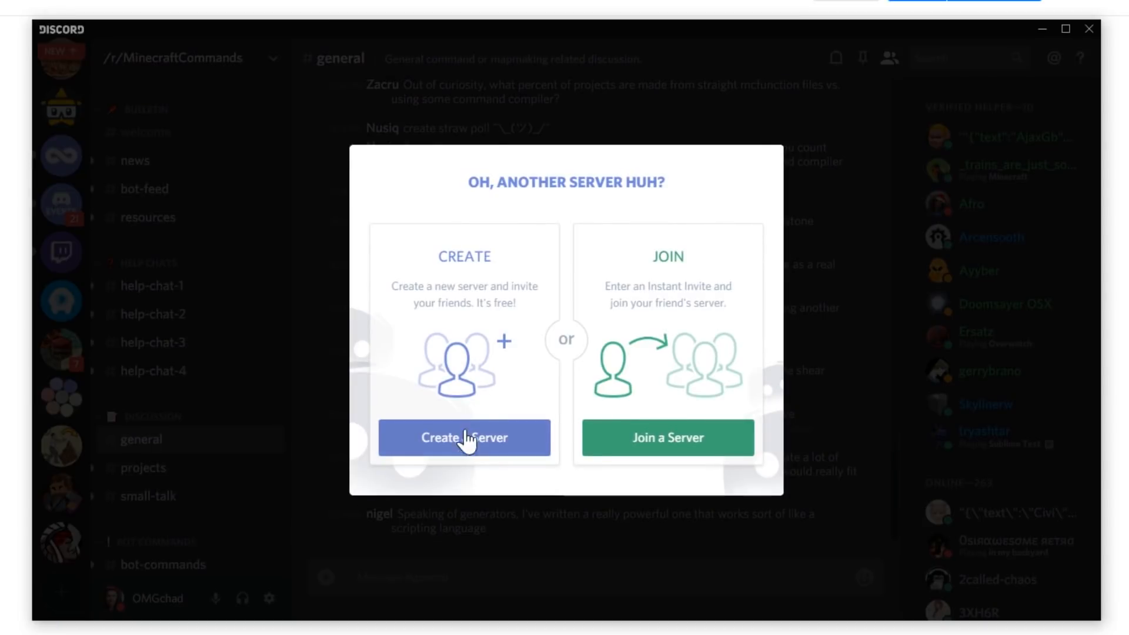
{"action": "left_click", "coordinate": [464, 437]}
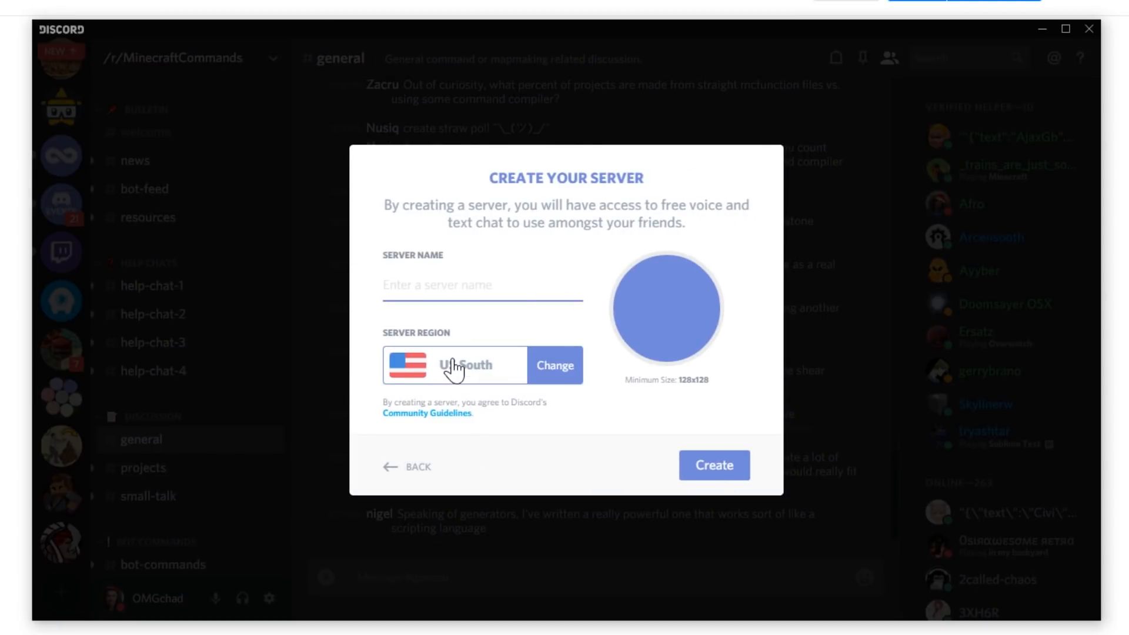
{"action": "type", "text": "I Talk To Myself"}
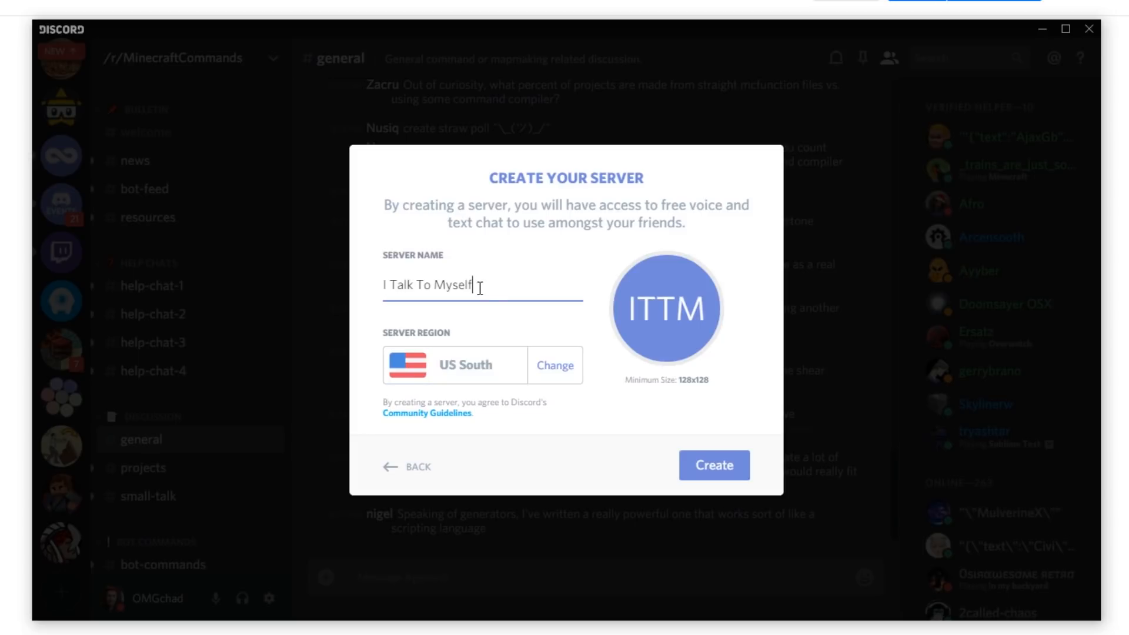
{"action": "mouse_move", "coordinate": [445, 336]}
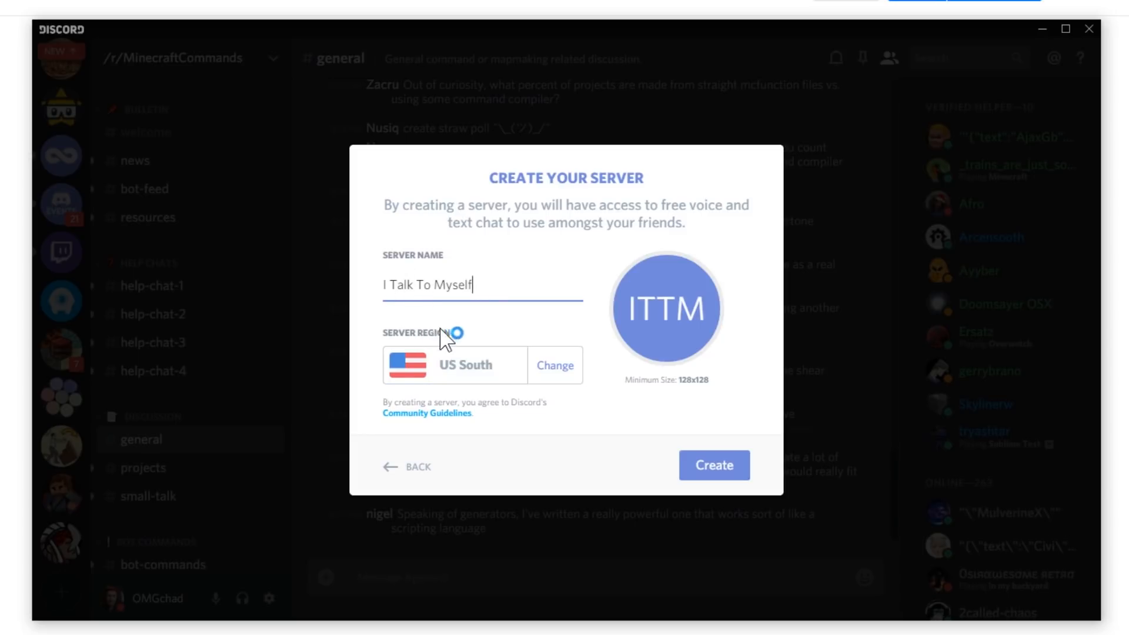
{"action": "left_click", "coordinate": [713, 464]}
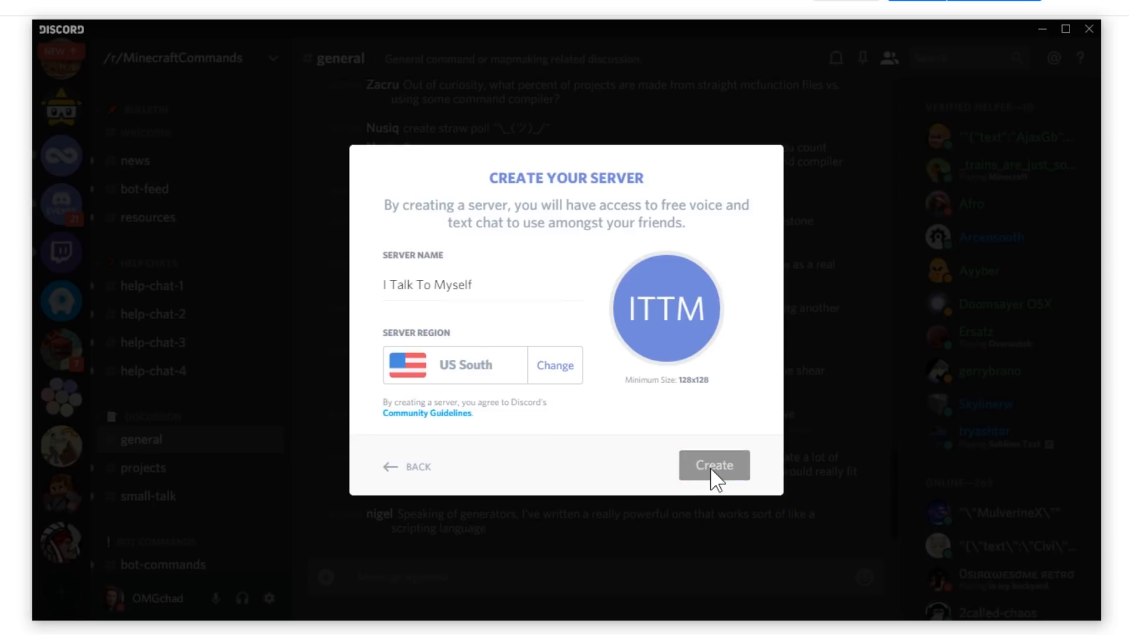
{"action": "left_click", "coordinate": [713, 465]}
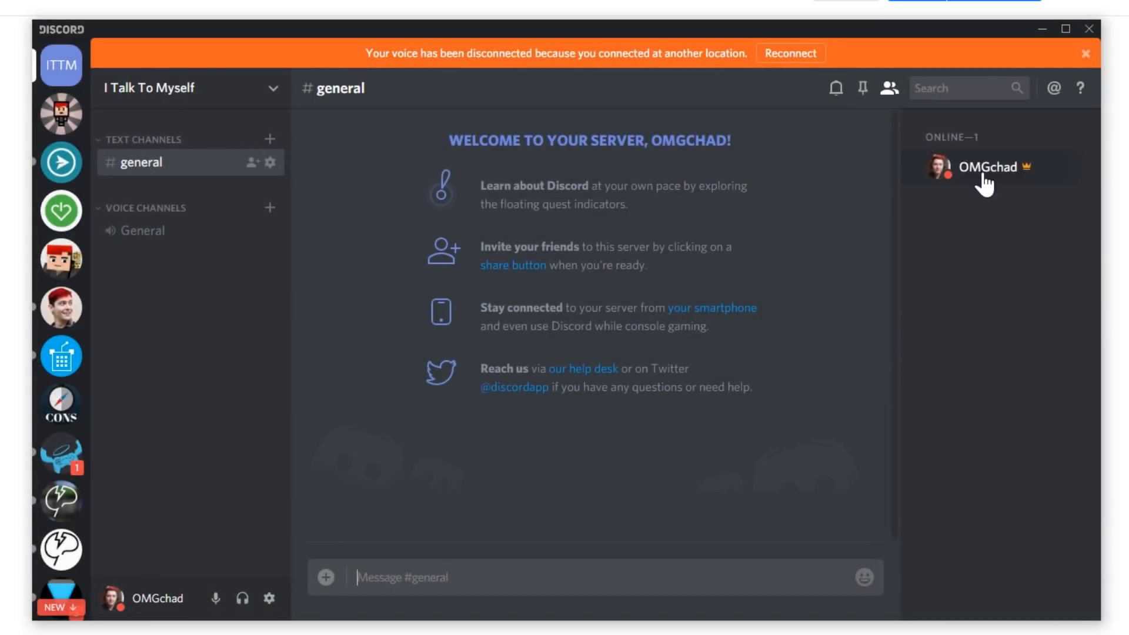
{"action": "mouse_move", "coordinate": [171, 157]}
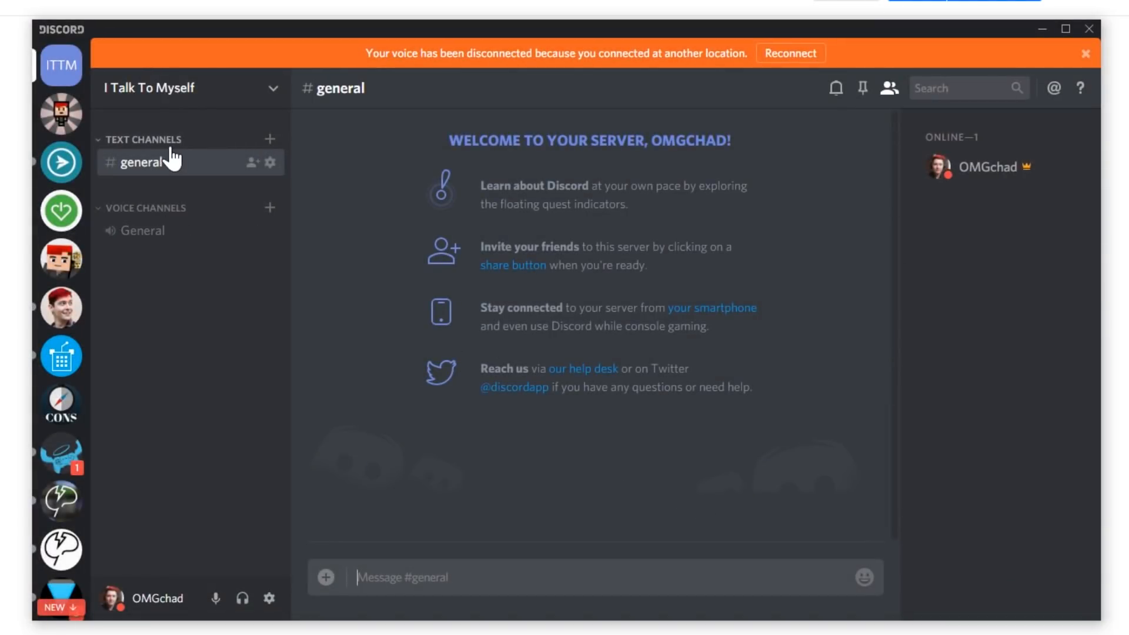
{"action": "mouse_move", "coordinate": [189, 350]}
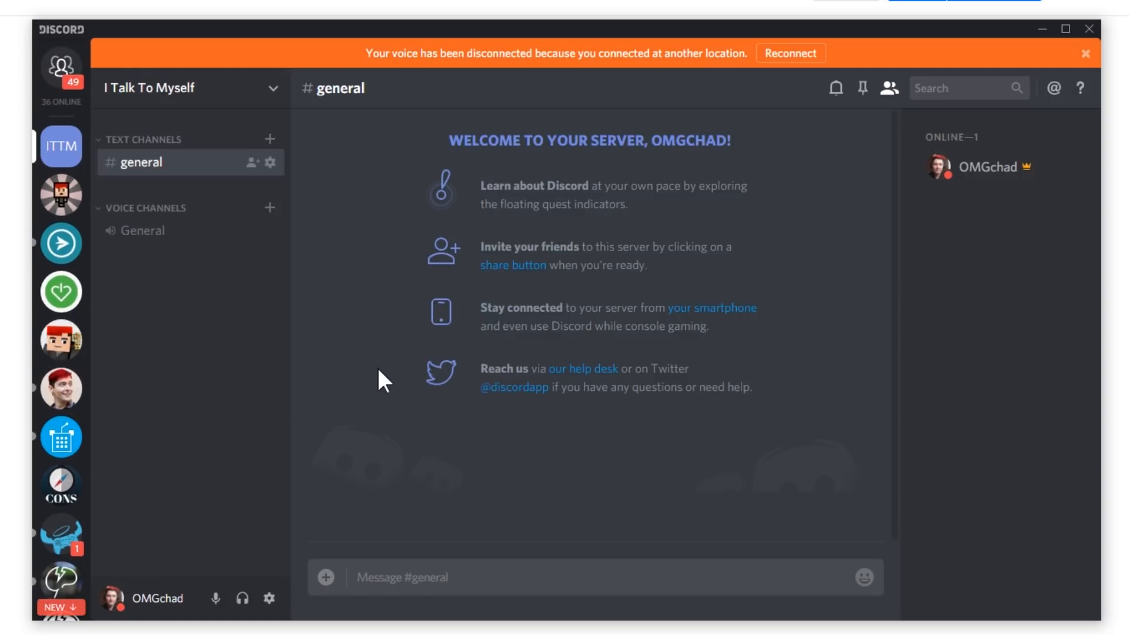
{"action": "left_click", "coordinate": [401, 577]}
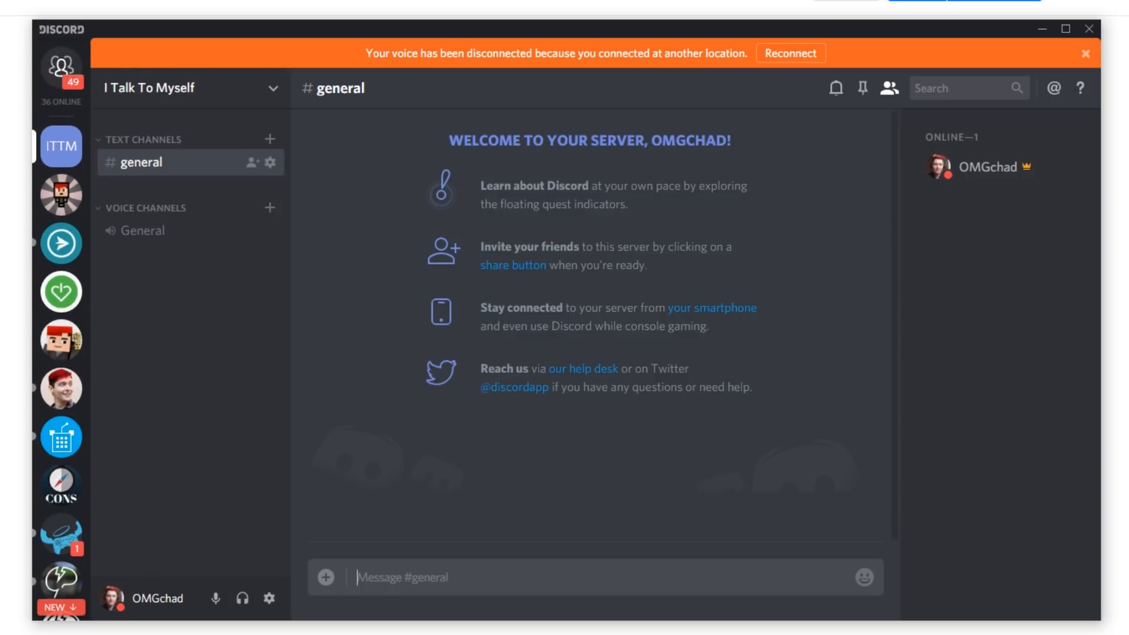
Upload the two .mcpack files from 7-Zip, including RobotEnderMan.mcpack, to the channel
{"action": "right_click", "coordinate": [524, 134]}
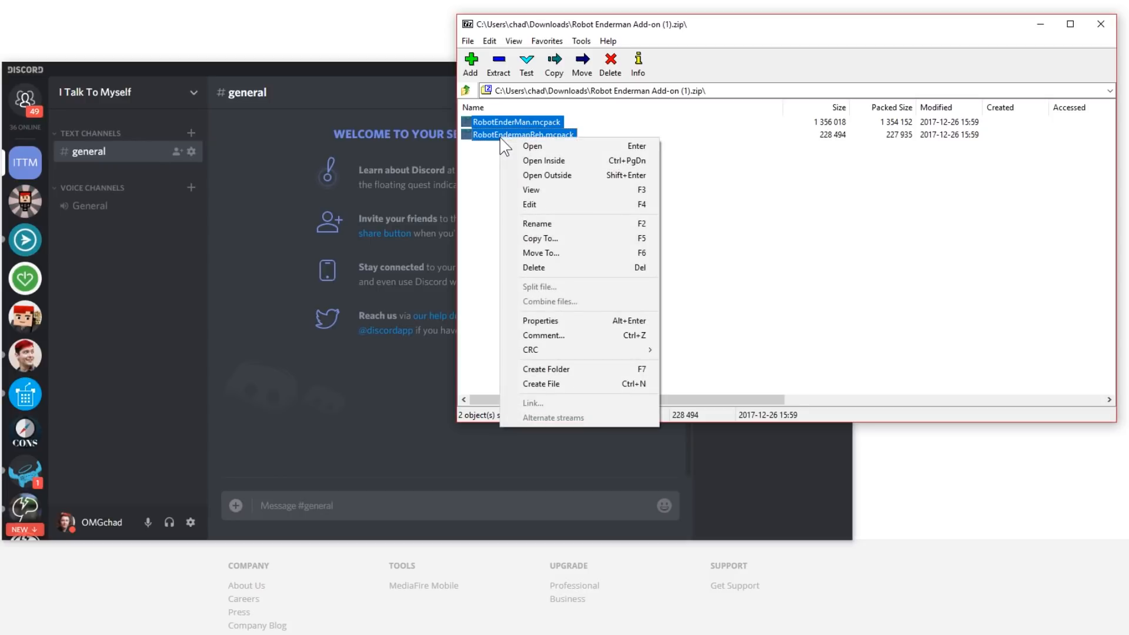
{"action": "mouse_move", "coordinate": [586, 281]}
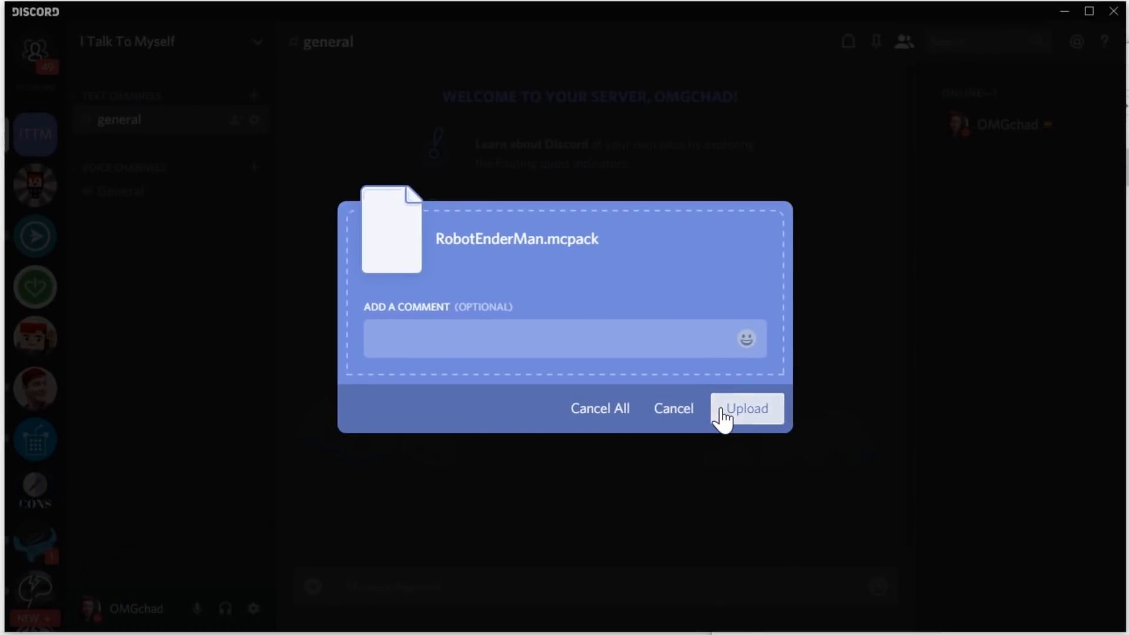
{"action": "left_click", "coordinate": [747, 408]}
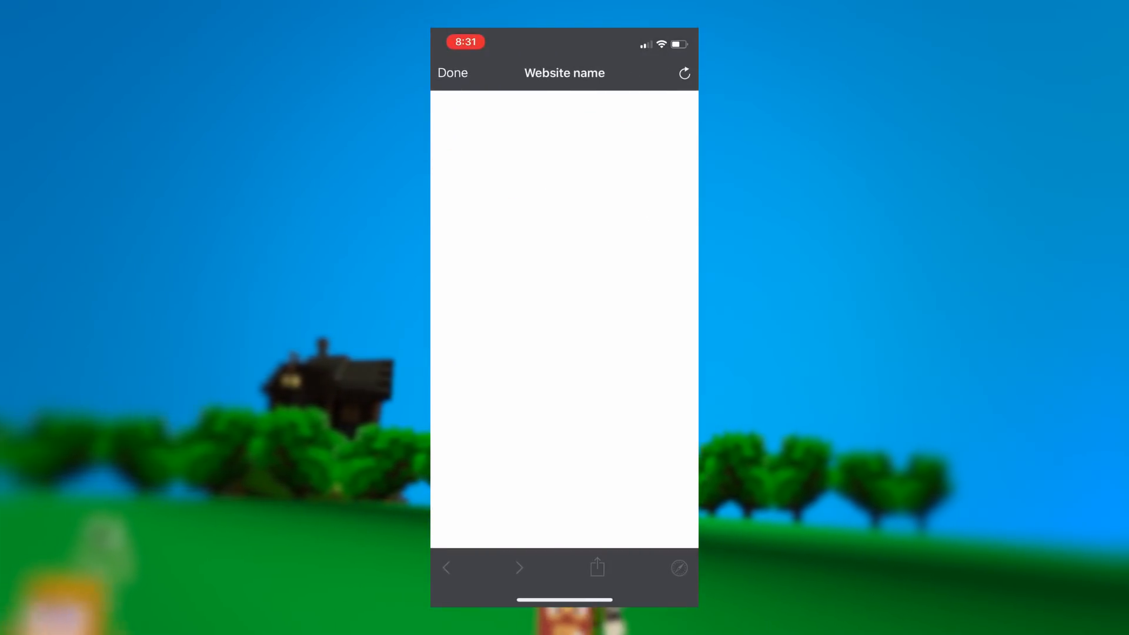
Open the RobotEndermanBeh.mcpack attachment from Discord in Safari
{"action": "left_click", "coordinate": [452, 71]}
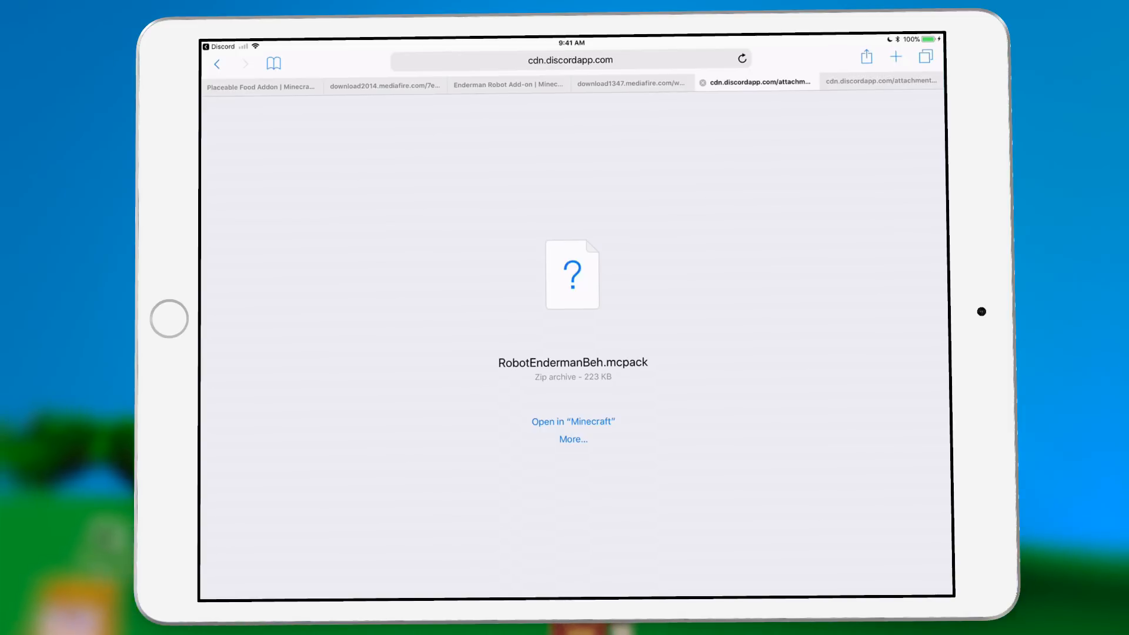
Send RobotEndermanBeh.mcpack, then RobotEnderMan.mcpack, from Safari to Minecraft
{"action": "left_click", "coordinate": [385, 84]}
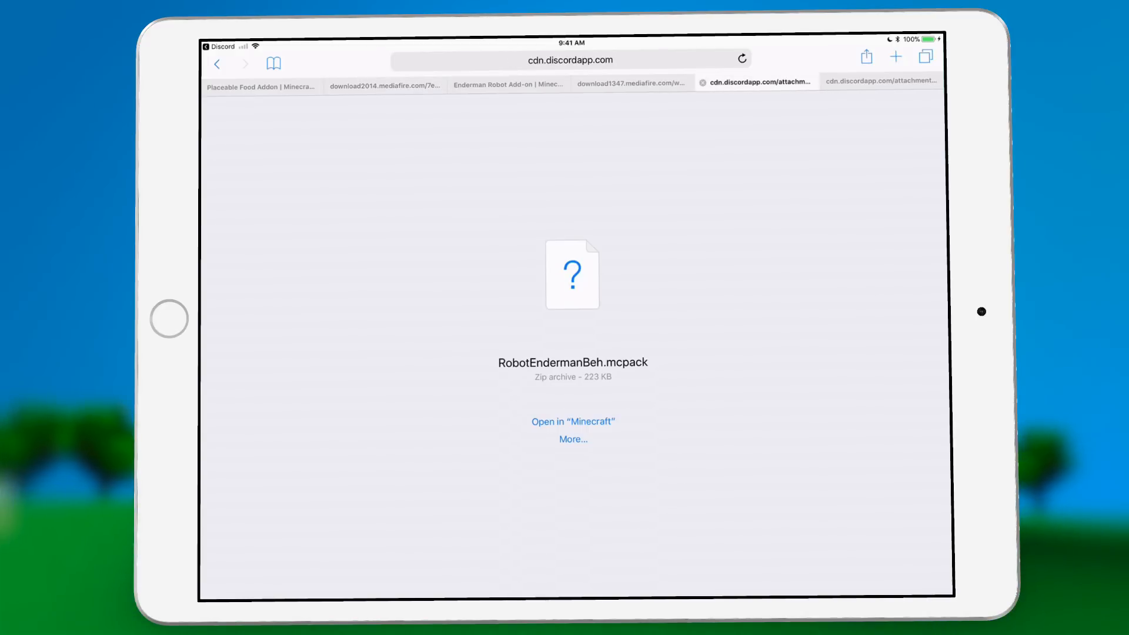
{"action": "left_click", "coordinate": [572, 420]}
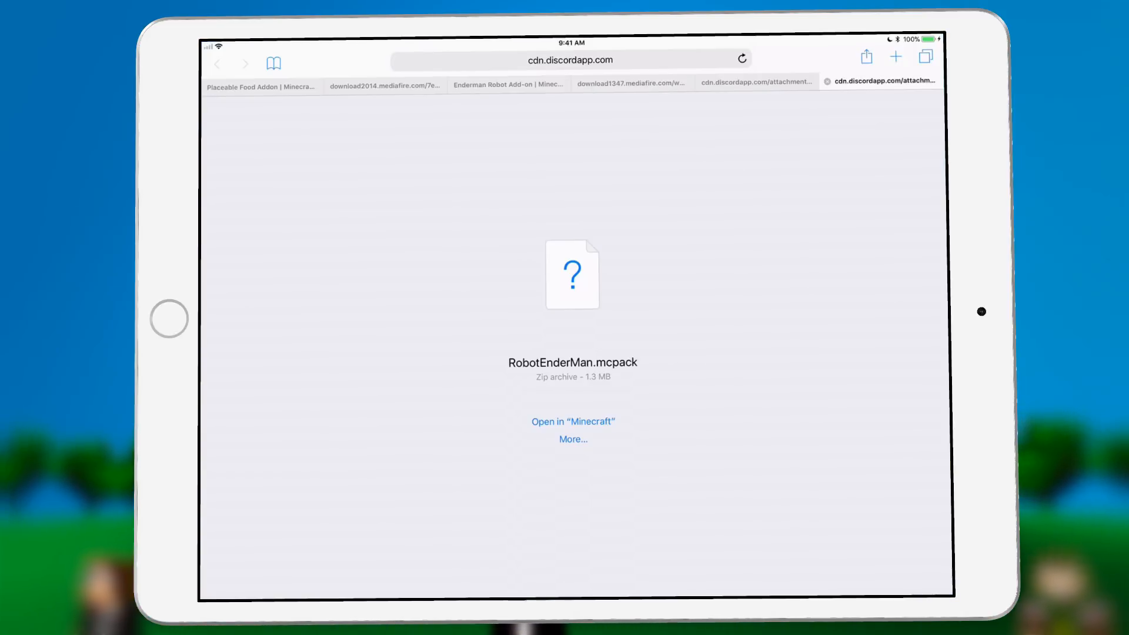
{"action": "left_click", "coordinate": [572, 420]}
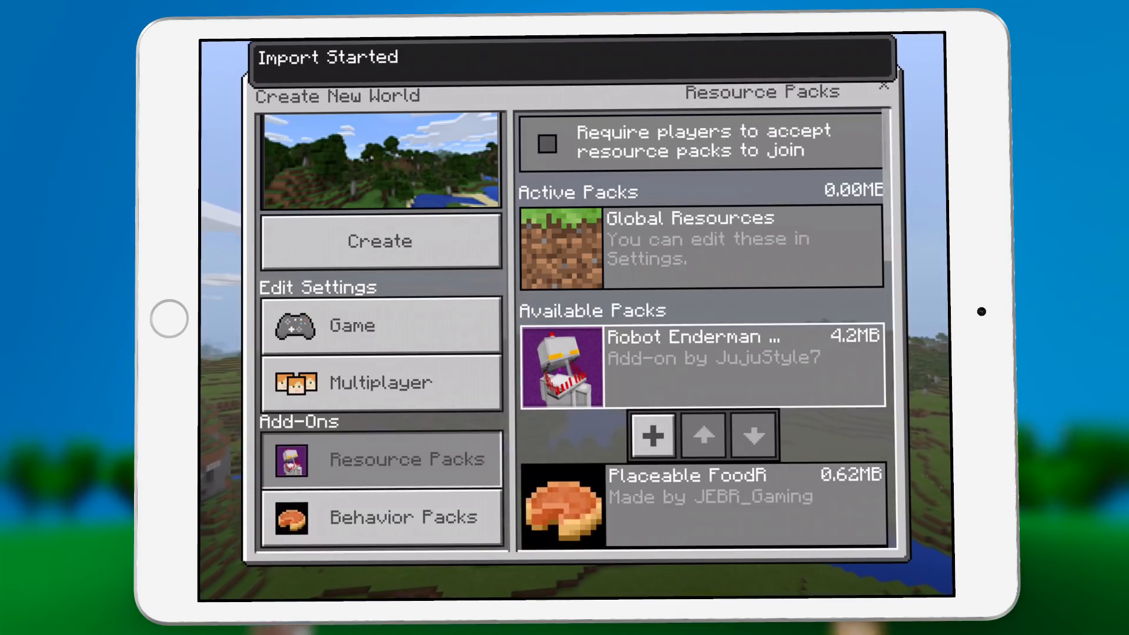
Confirm Robot Enderman in the new world's packs, then exit to the title screen
{"action": "left_click", "coordinate": [402, 516]}
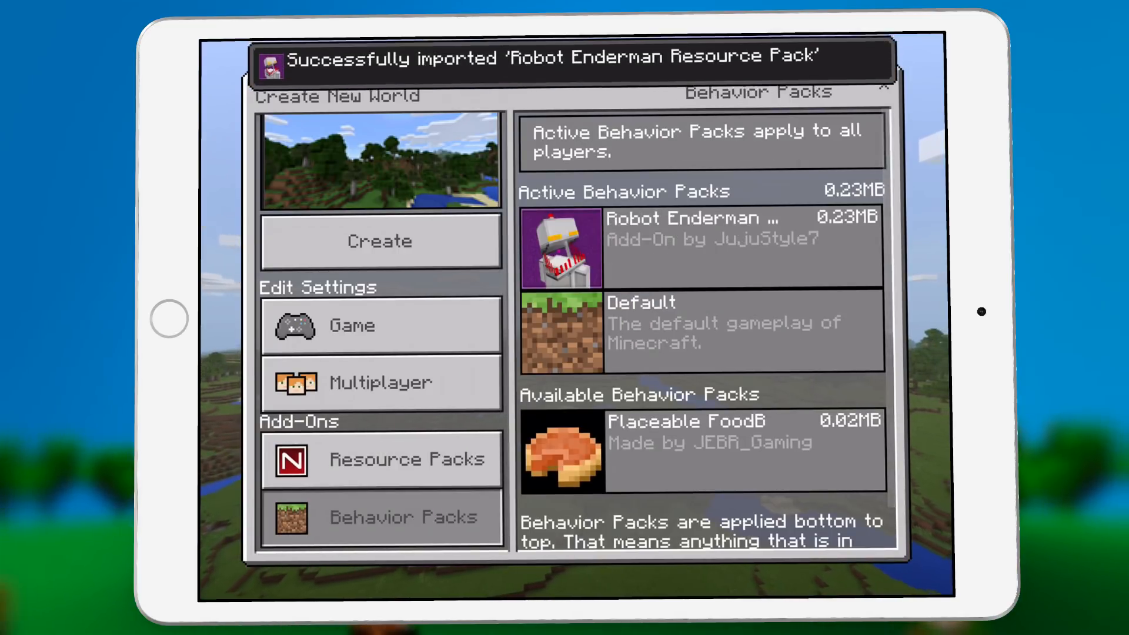
{"action": "left_click", "coordinate": [381, 516]}
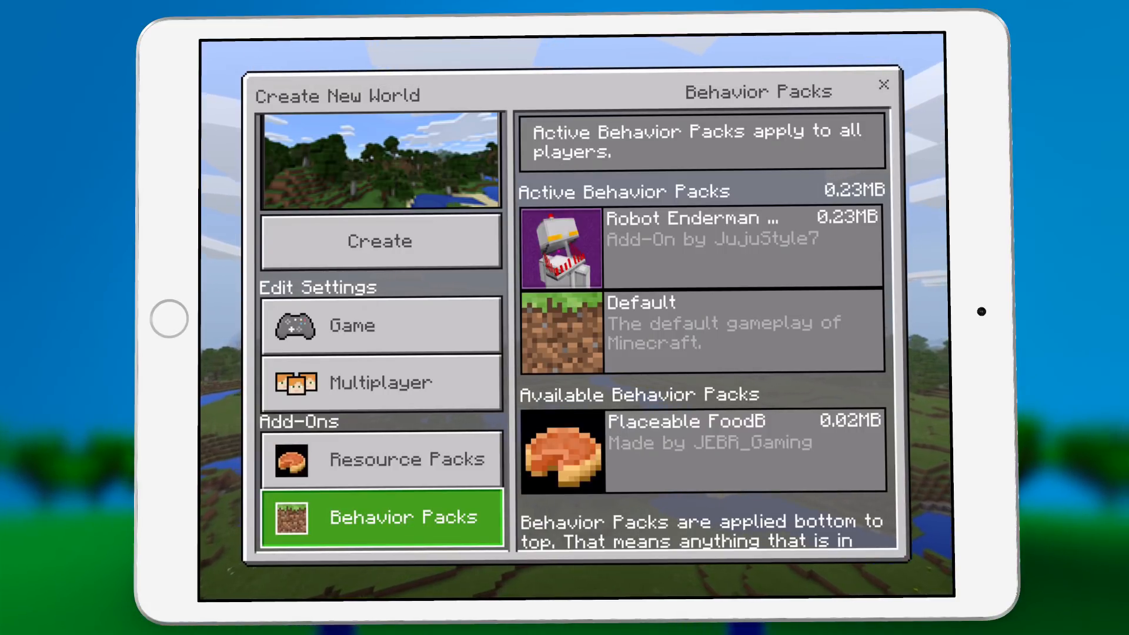
{"action": "left_click", "coordinate": [882, 84]}
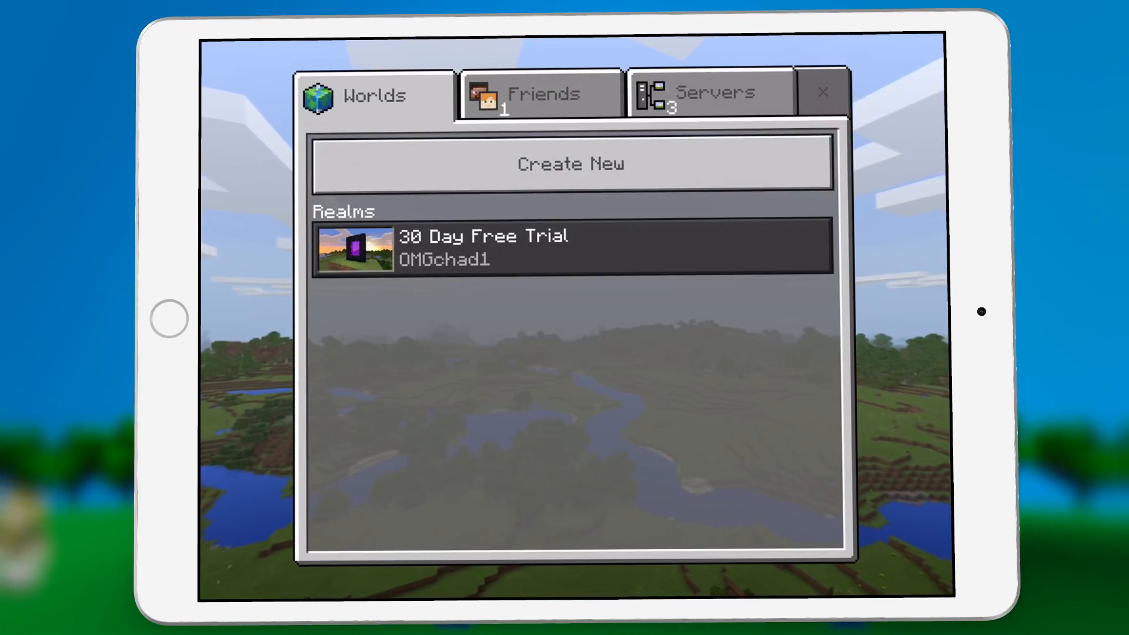
{"action": "left_click", "coordinate": [823, 91]}
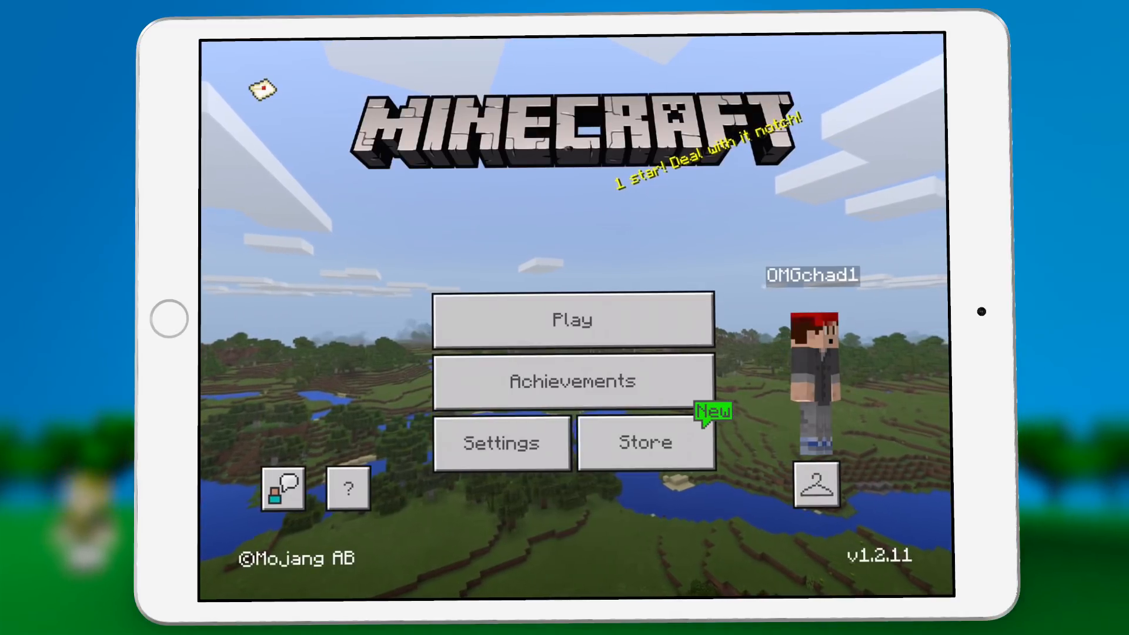